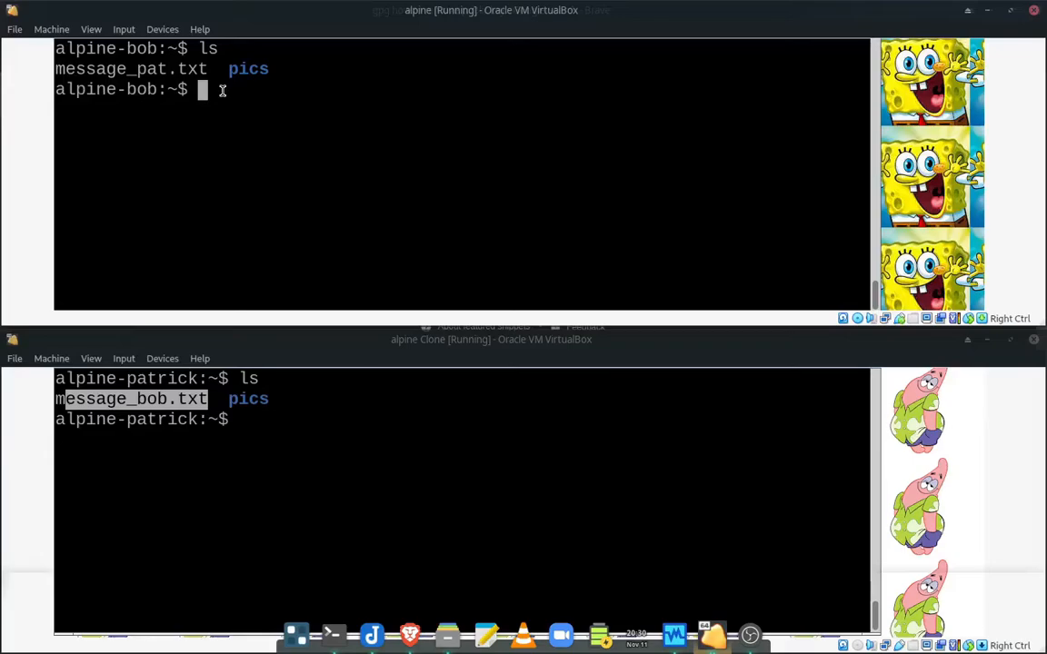
Step: Start gpg --gen-key on alpine-bob and give the real name Spongebob
type("gpg")
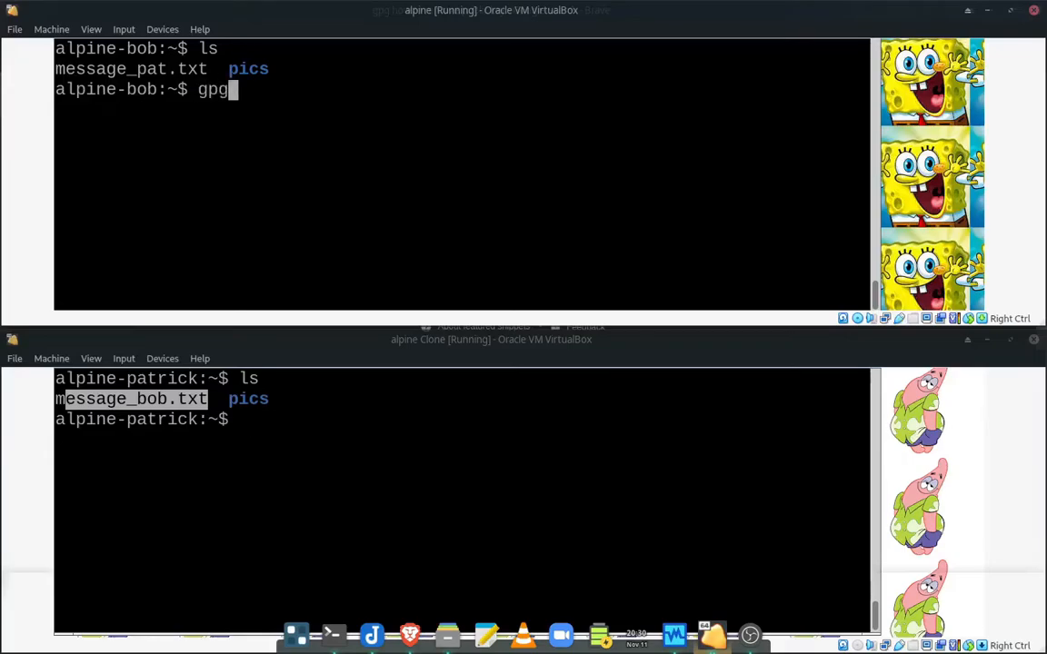
type("--")
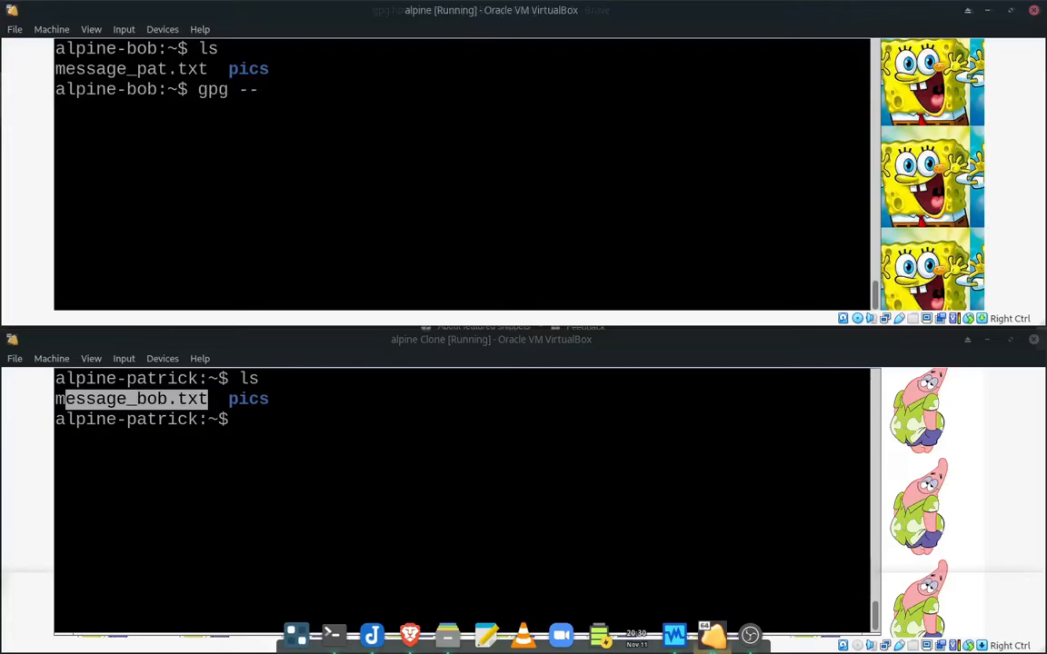
type("gen-key")
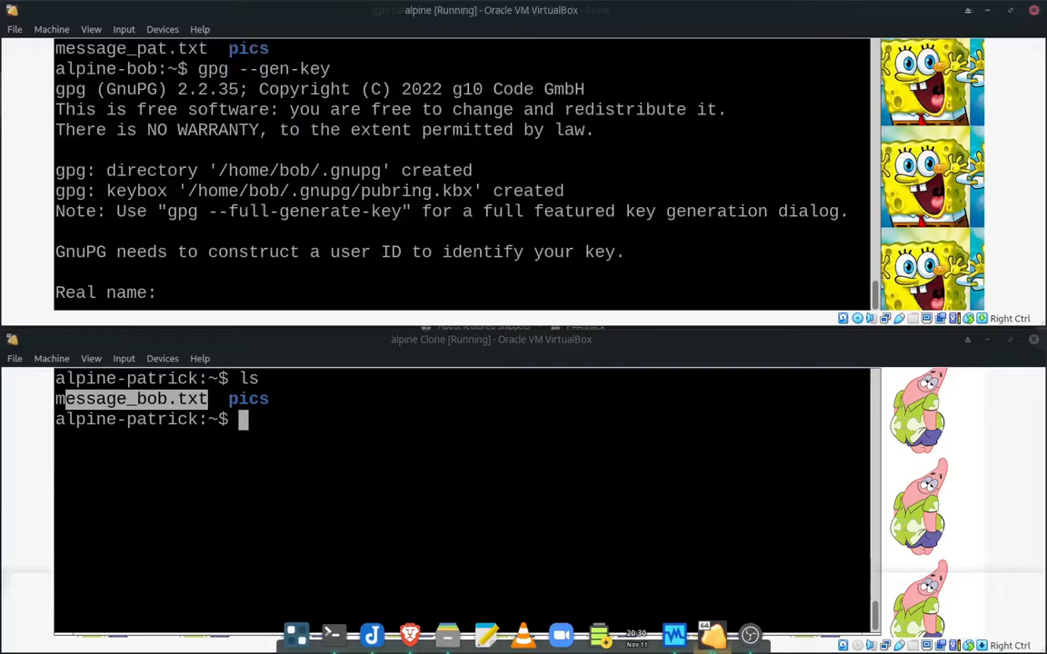
type("Spong")
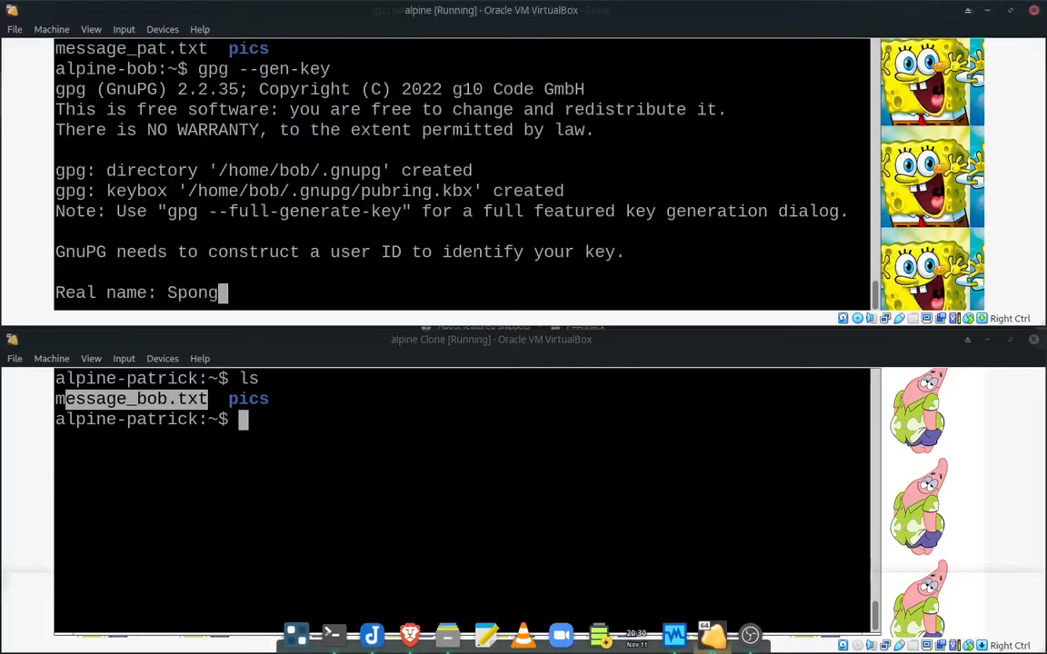
type("ebob")
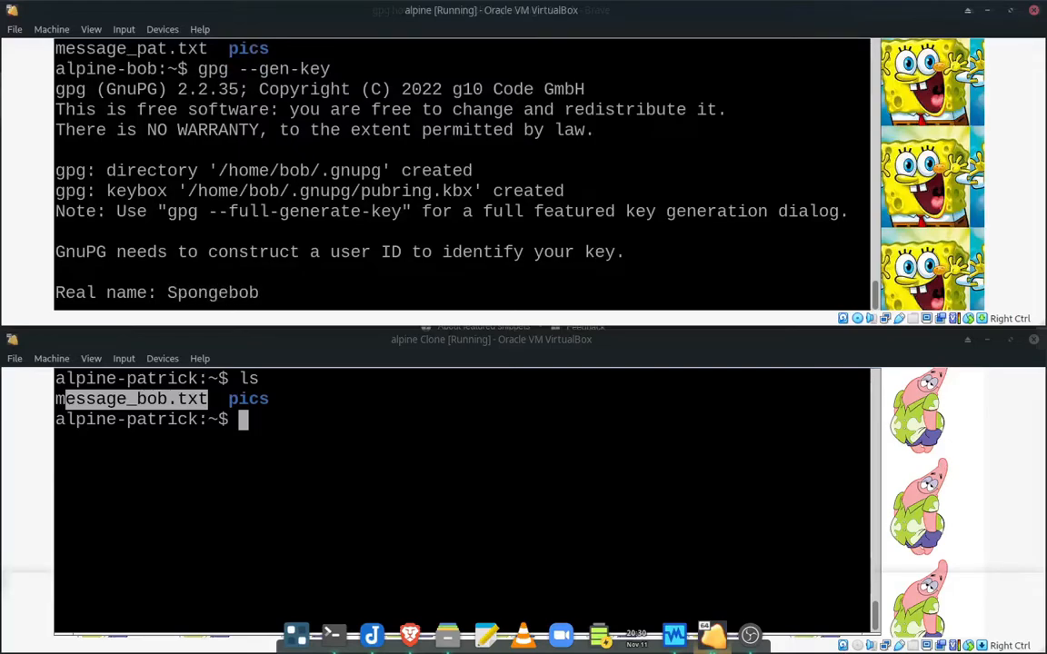
key("Return")
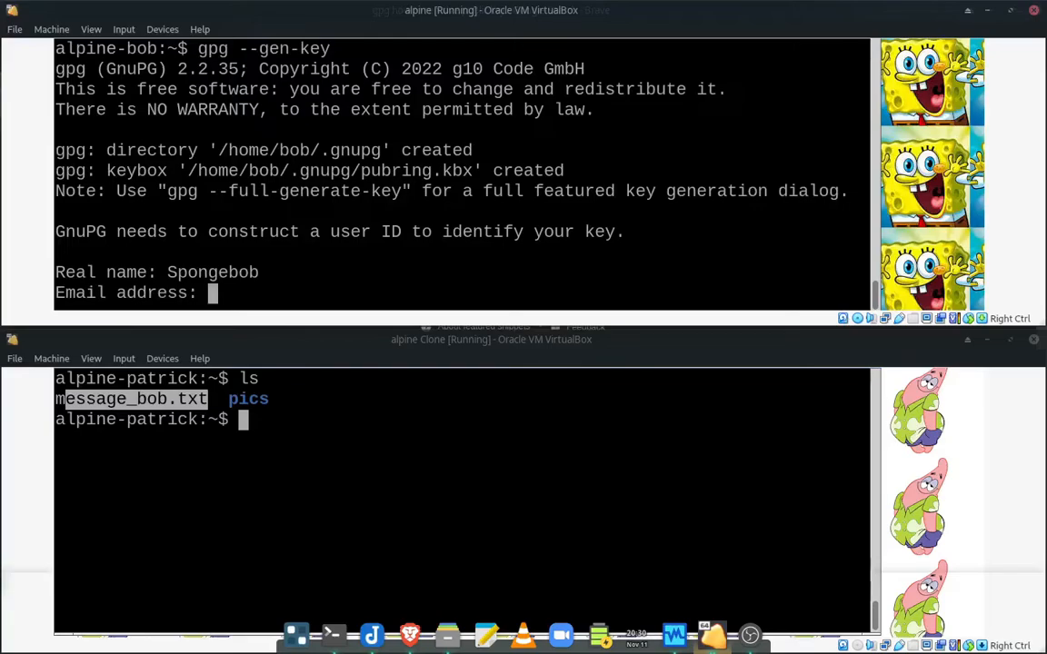
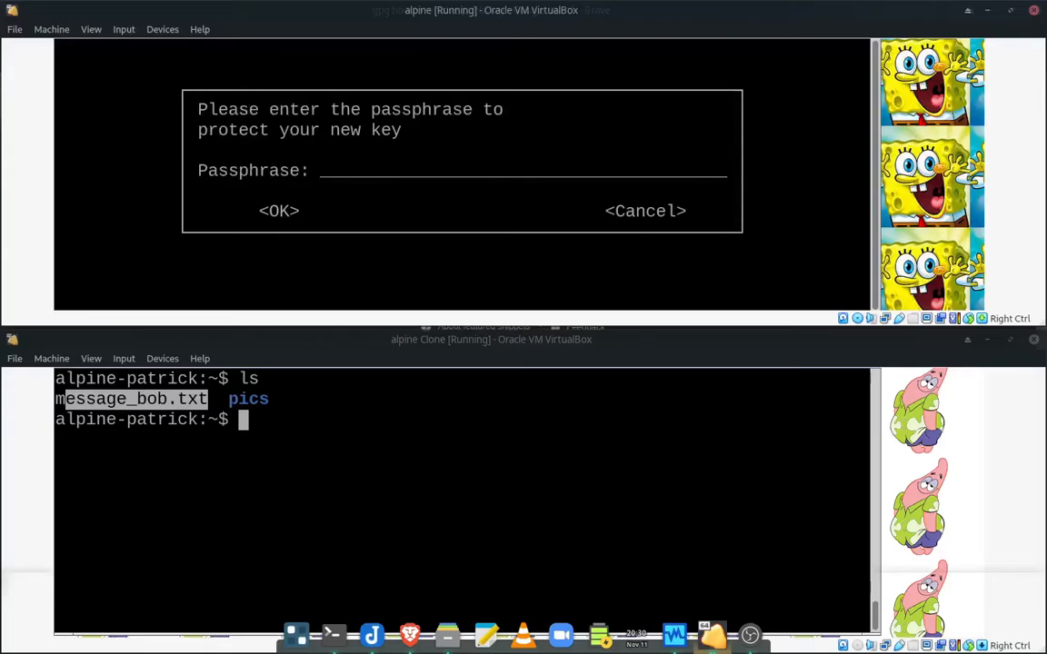
type("***")
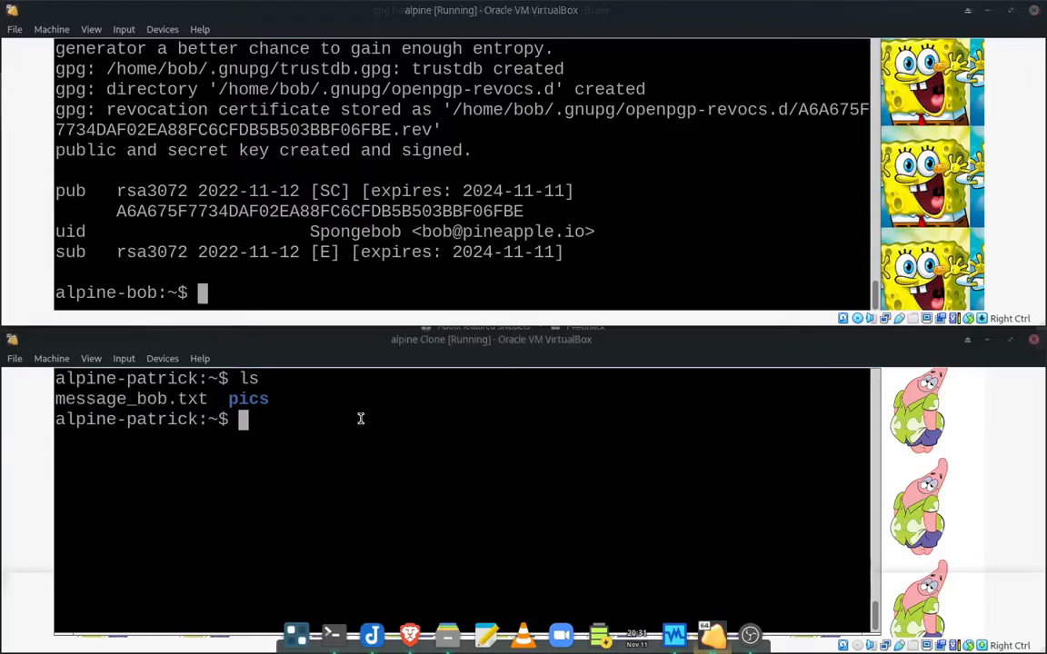
Step: Begin typing a gp command before clearing both VM terminals
type("gp")
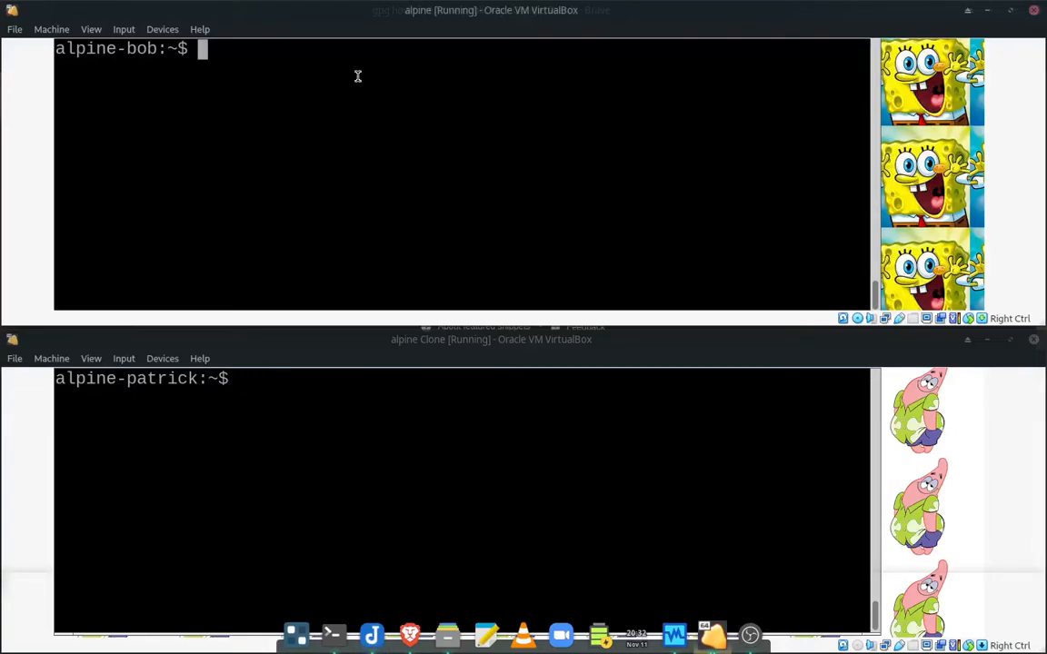
Step: Compose gpg --output bob_pub.key --armor --export for Bob's public key
type("gpg")
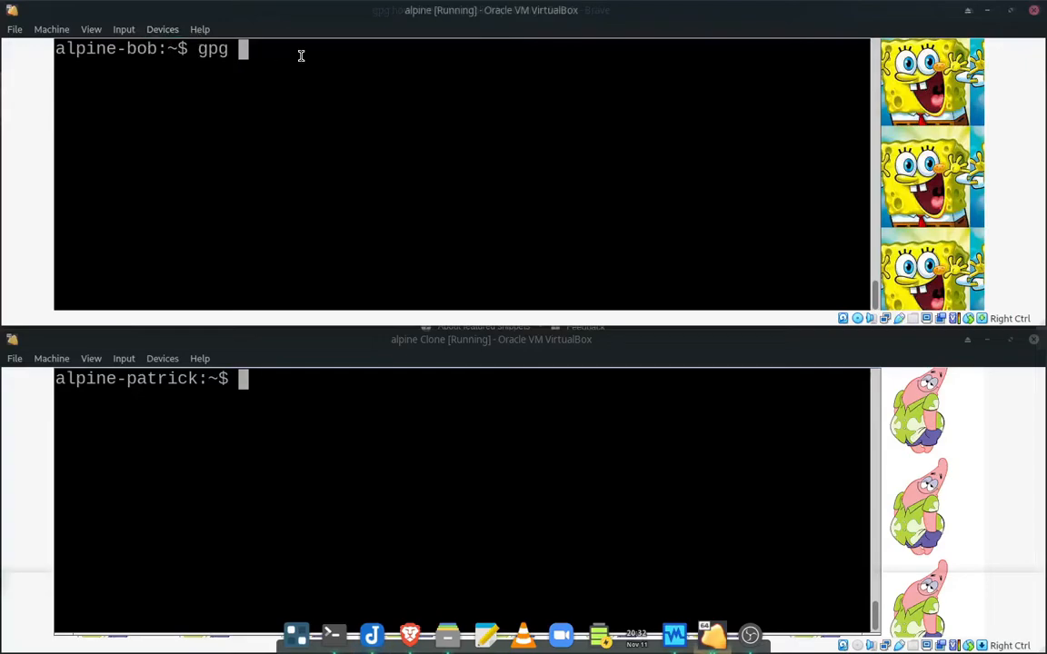
type("--output")
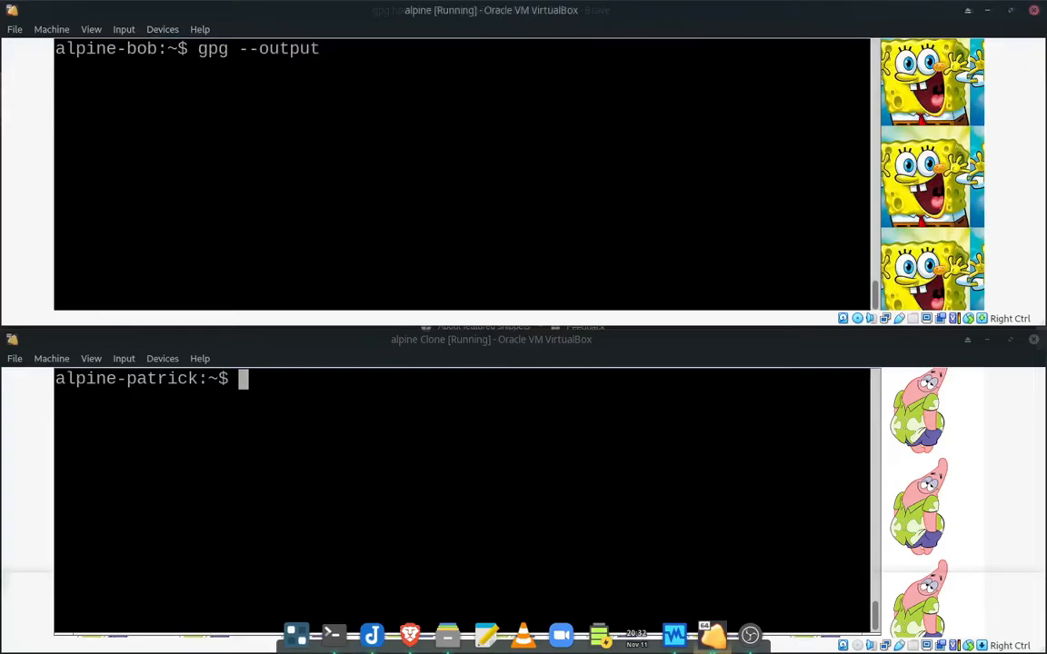
type("bob")
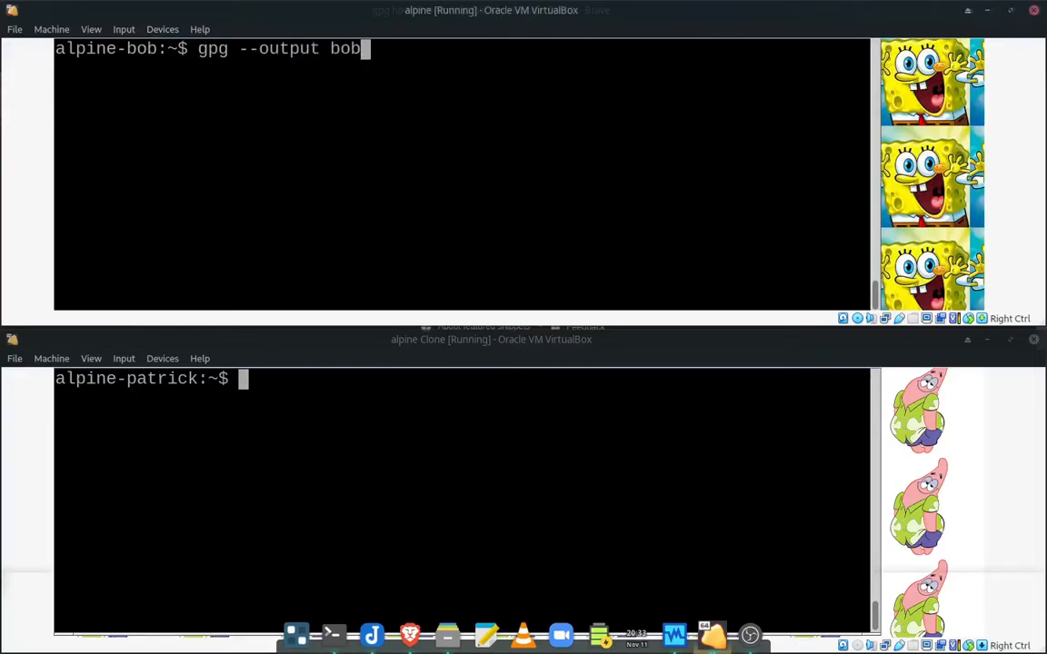
type("_pub.key")
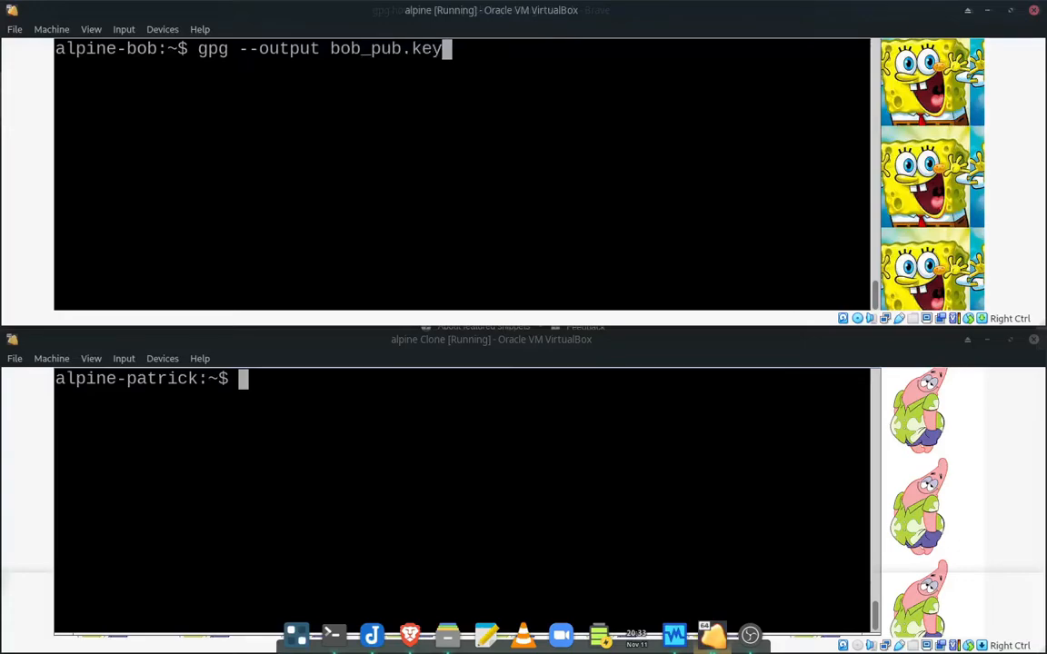
type("--")
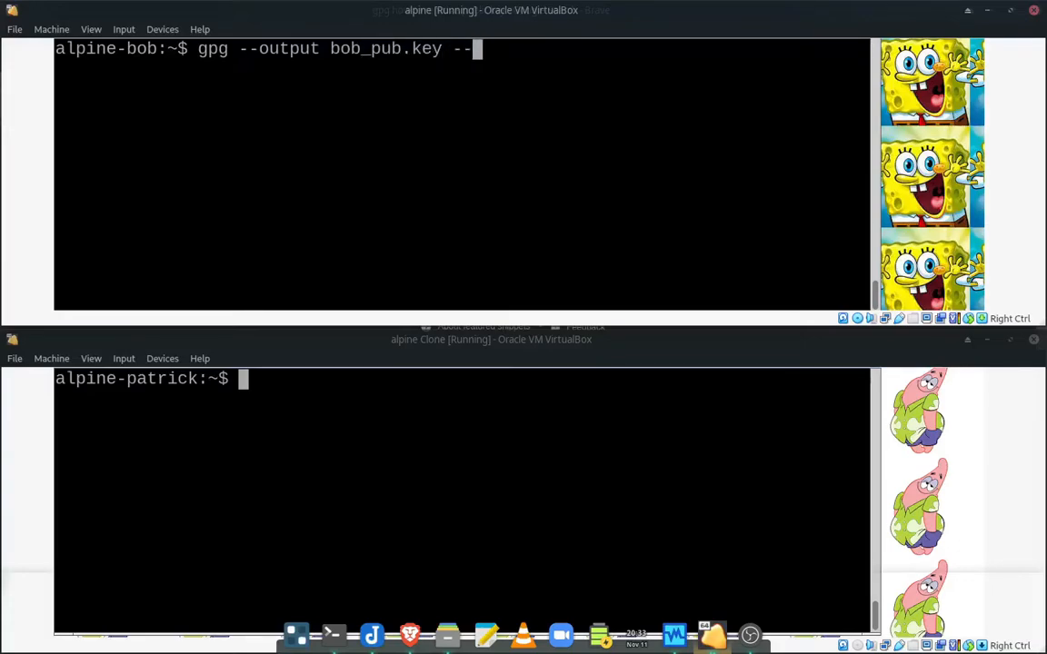
type("armor -")
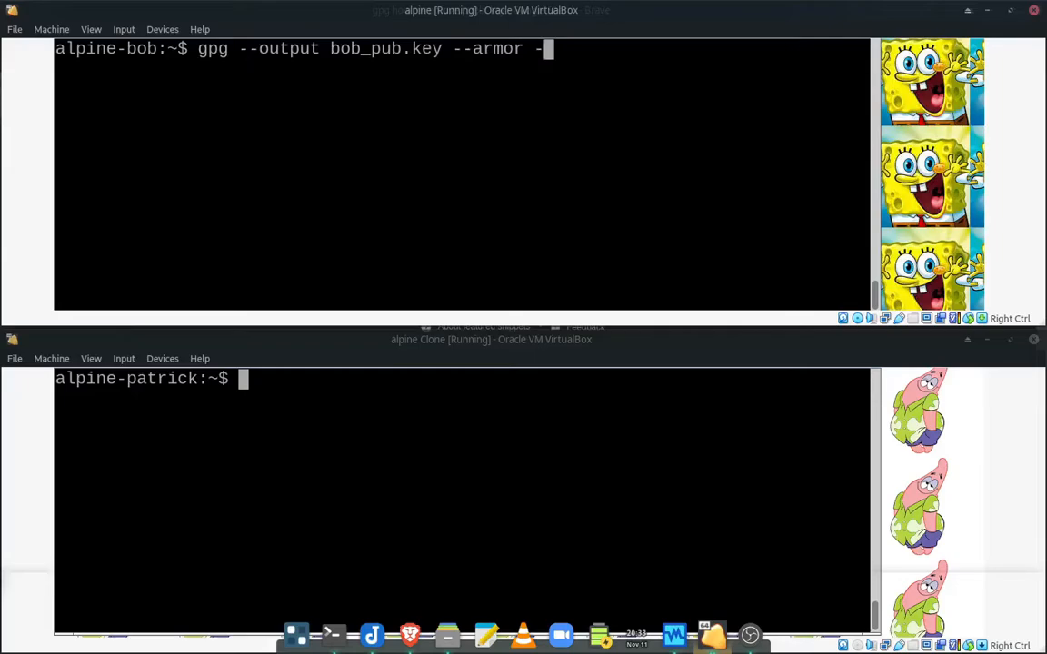
type("-exort")
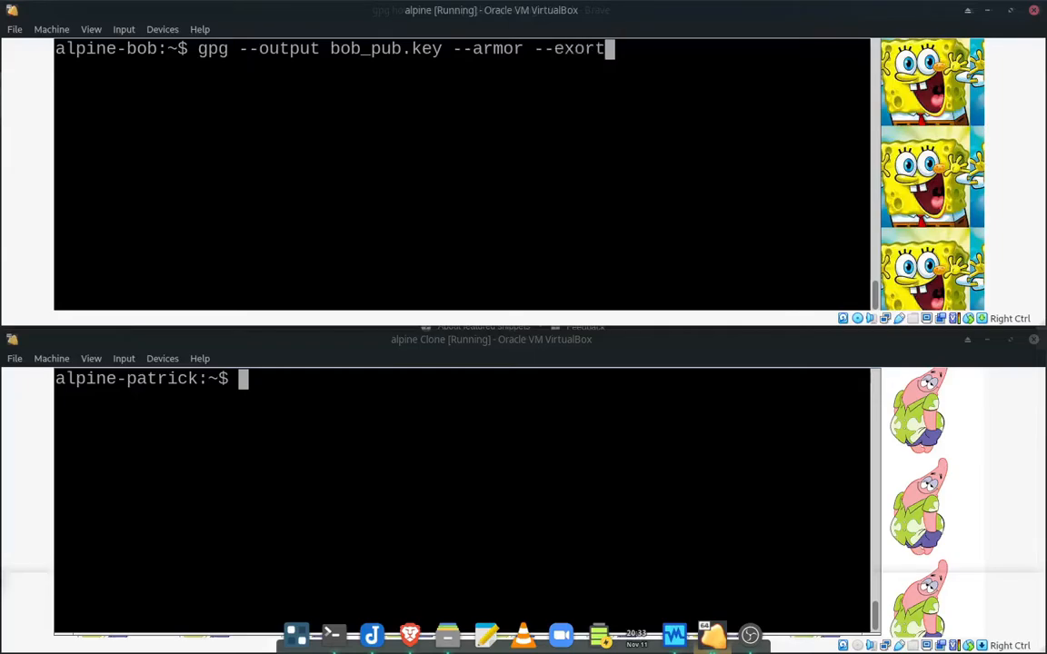
type("b")
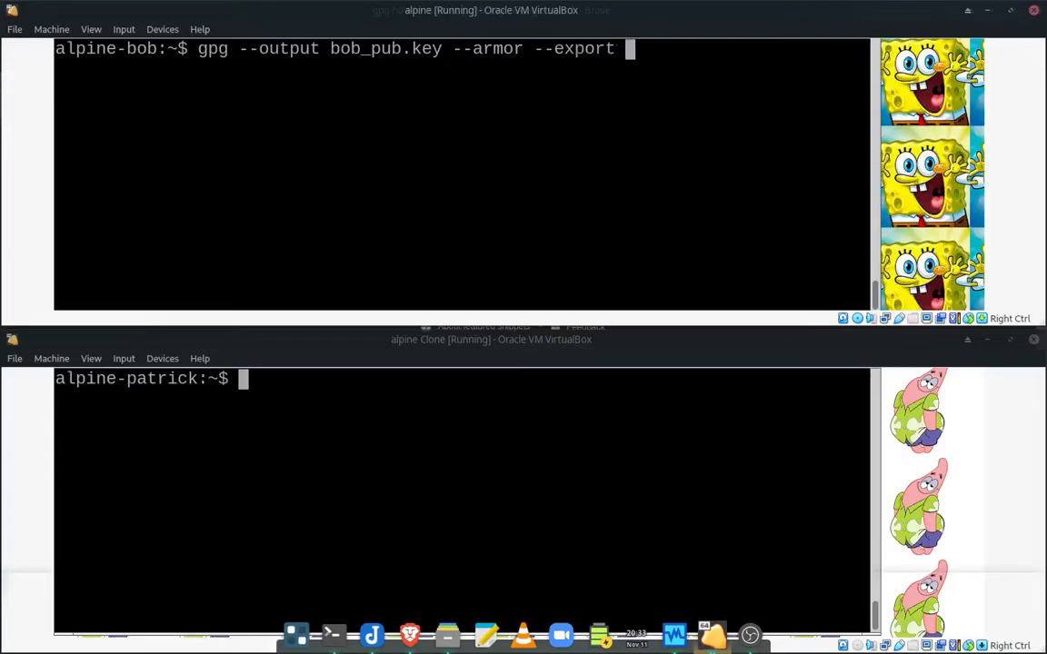
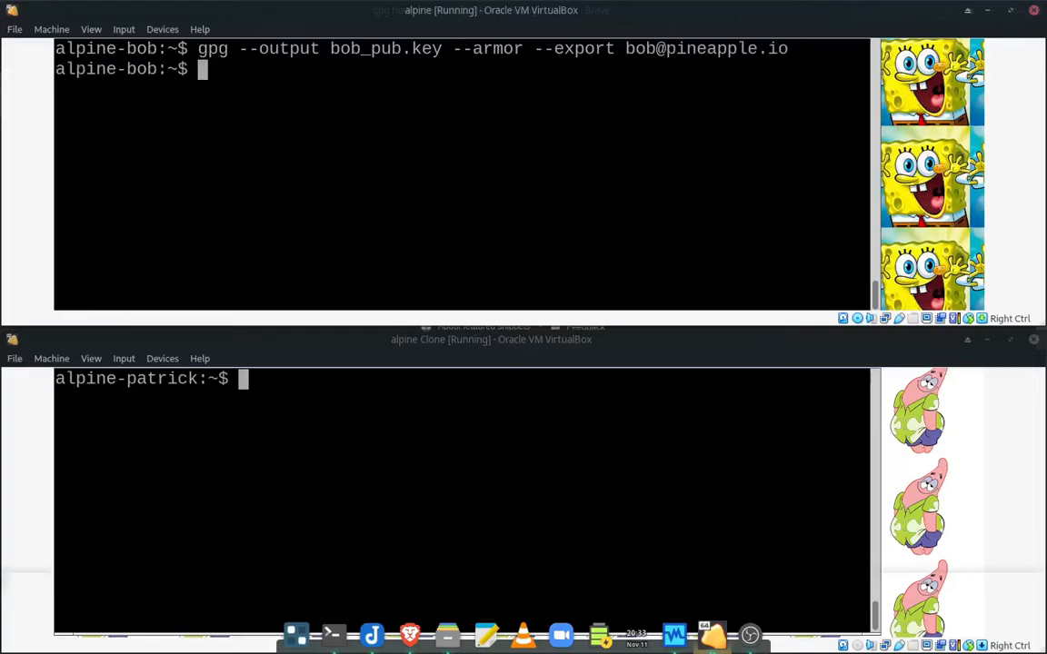
type("ls")
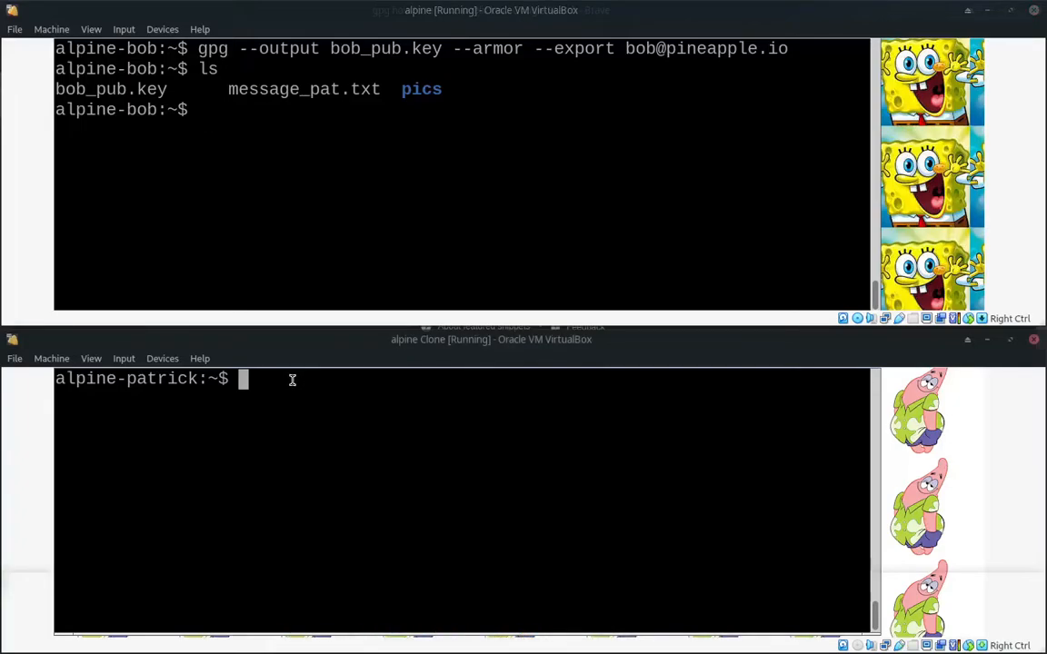
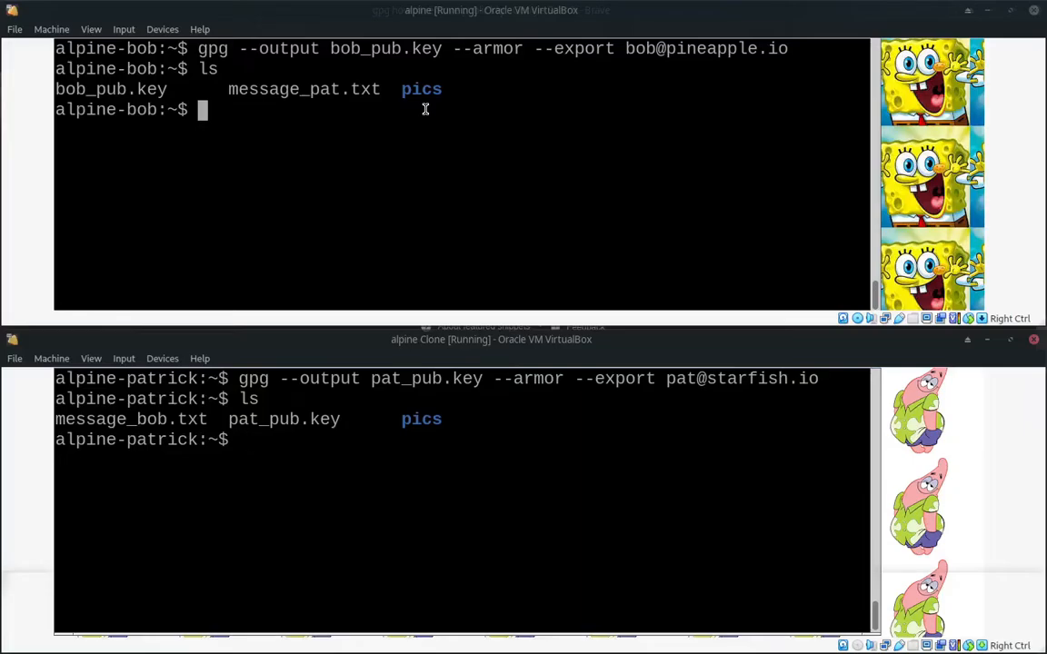
Step: Copy pat_pub.key to Bob's VM with scp
type("scp")
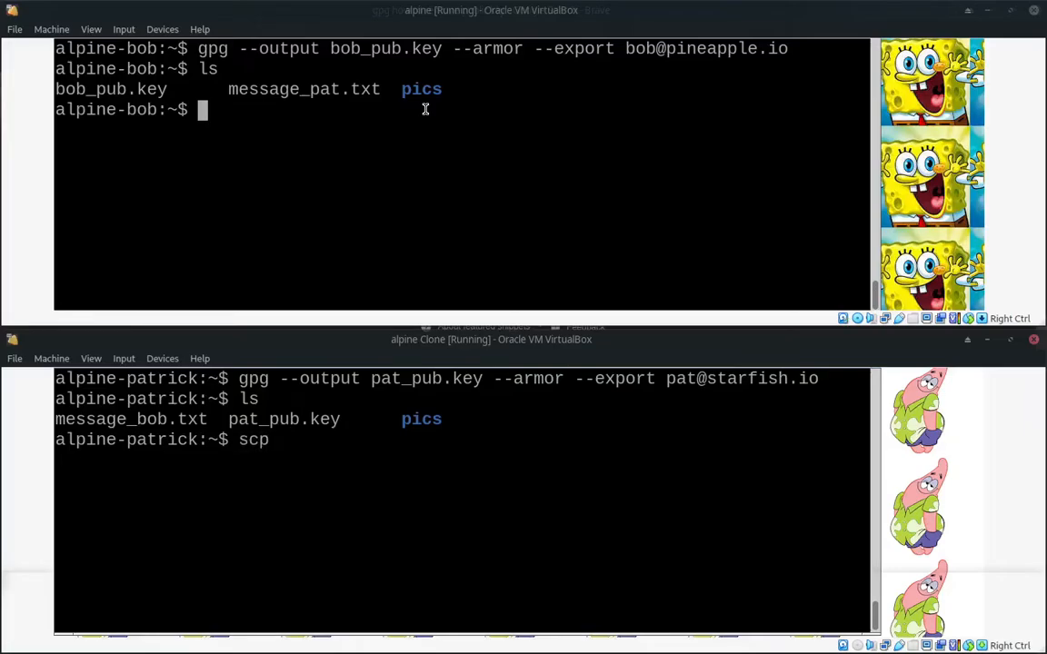
type("pat")
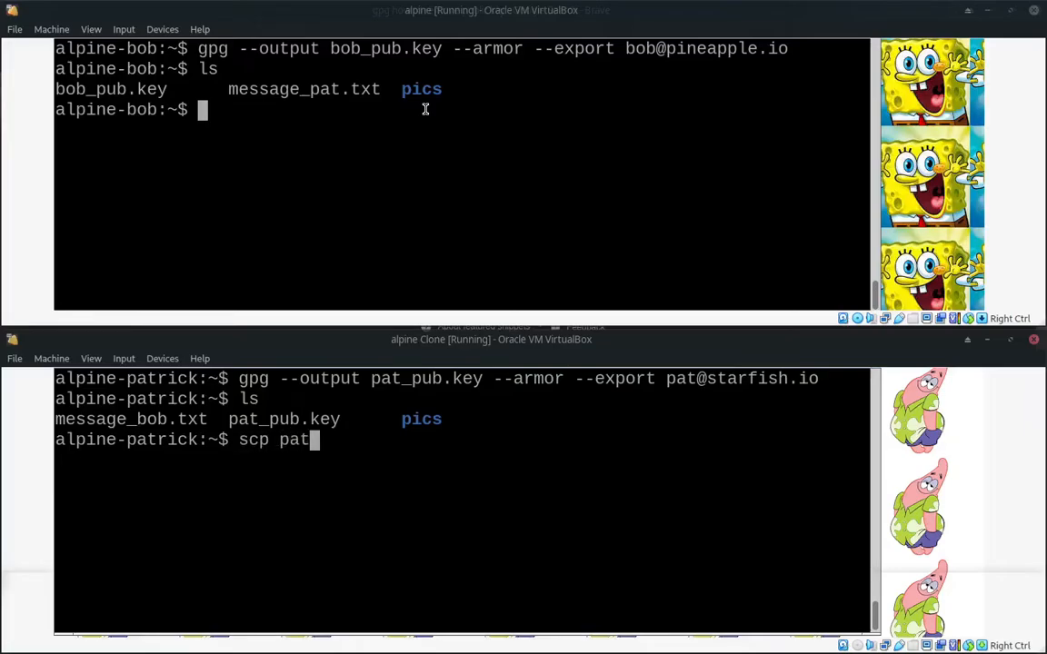
type("_pub.key")
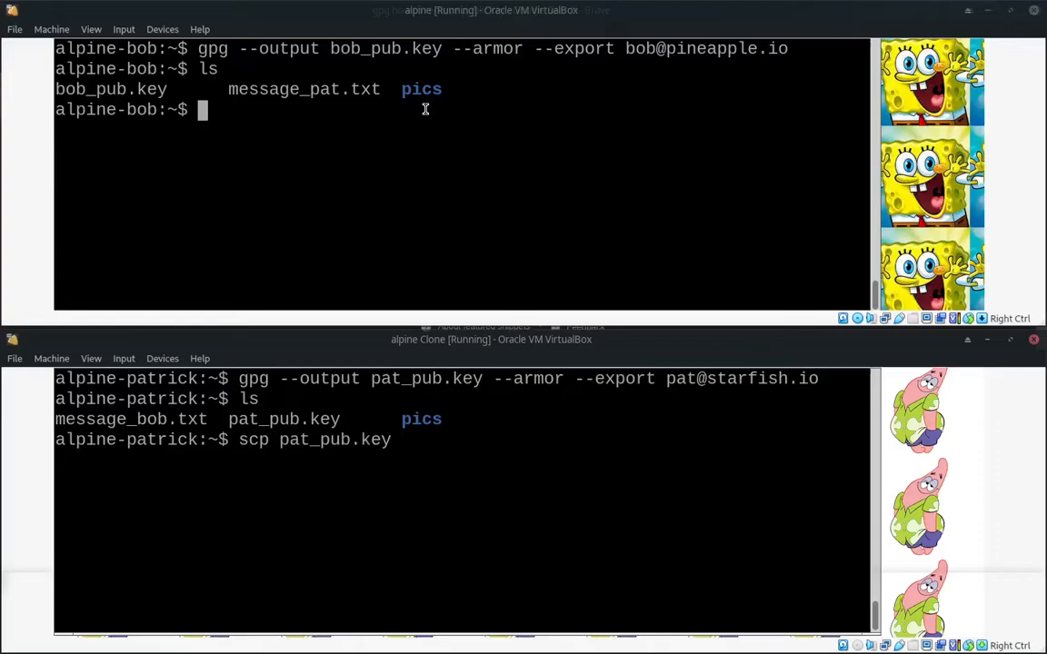
type("bob@192.168.56.105:\"~/.")
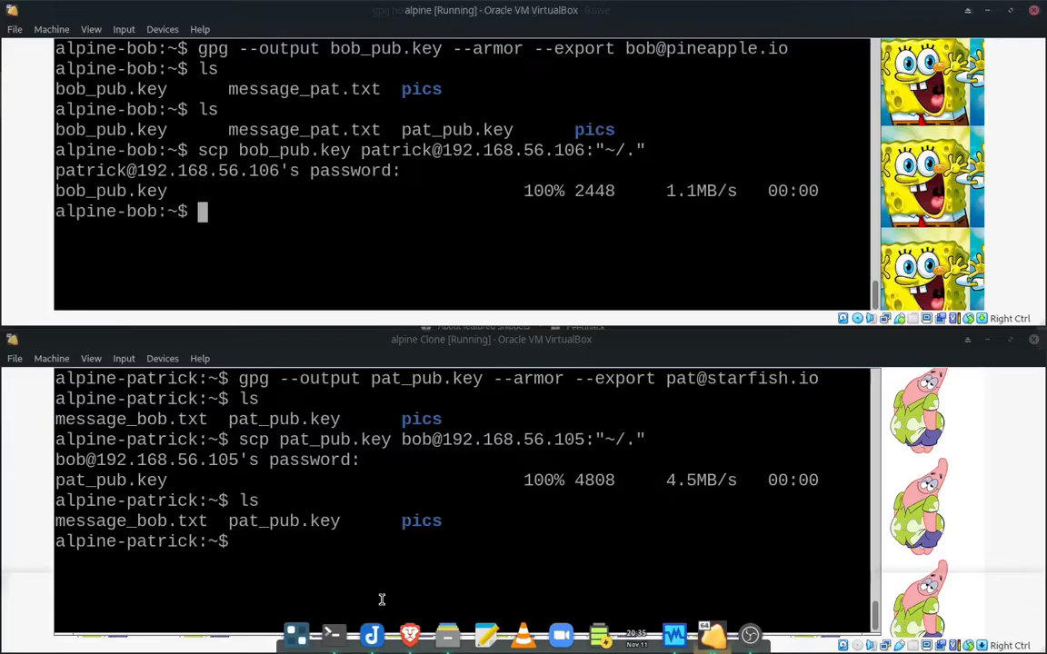
Step: List Bob's home folder and import pat_pub.key into his GPG keyring
type("ls")
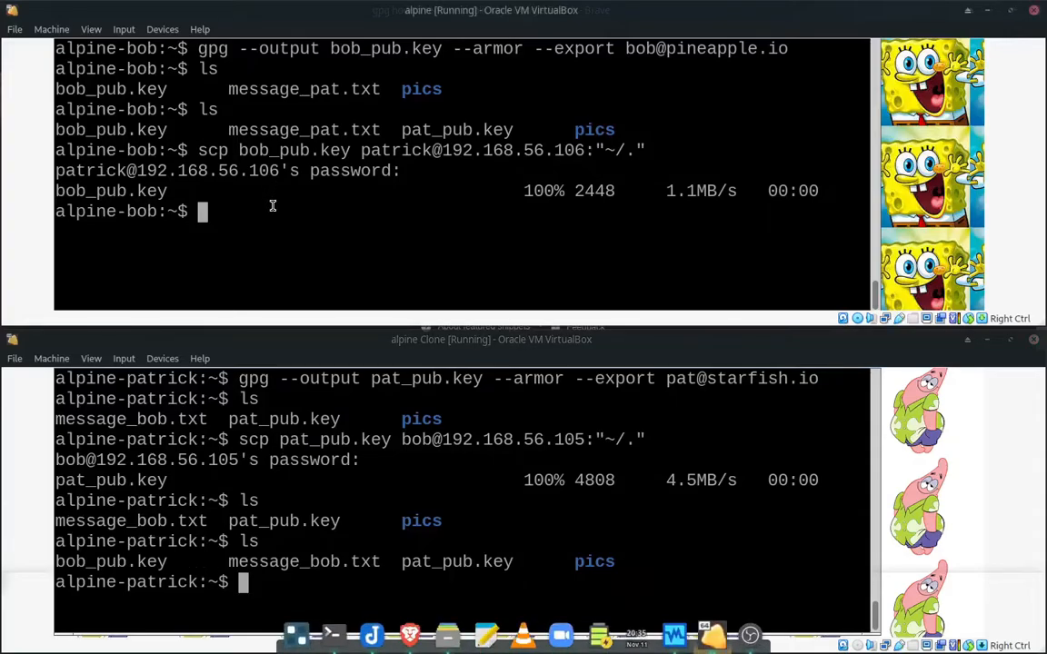
type("gpg --i")
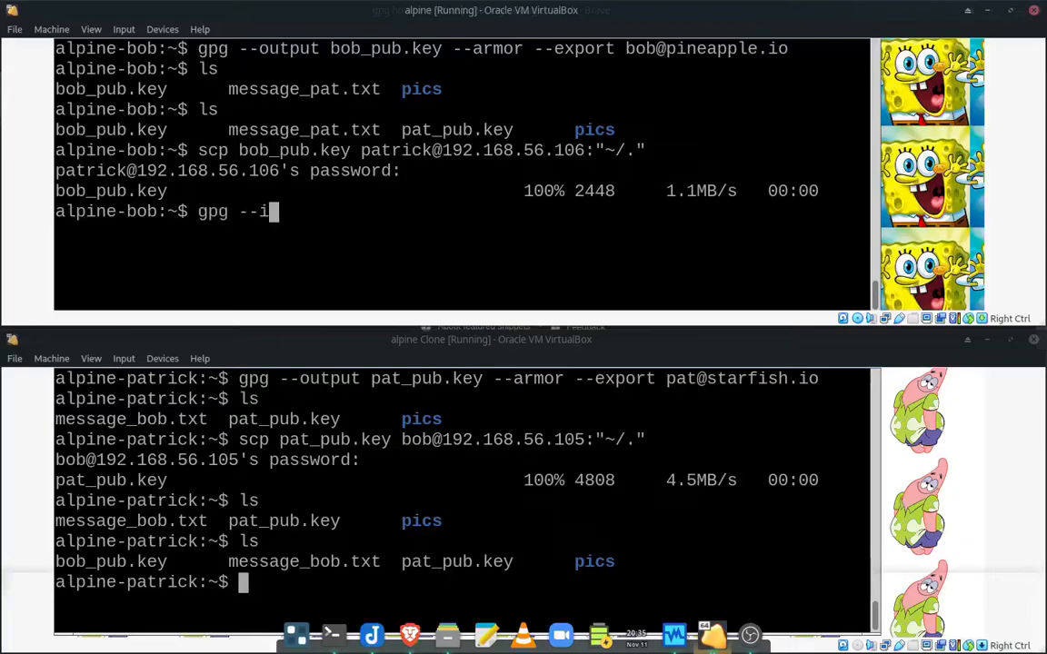
type("mport")
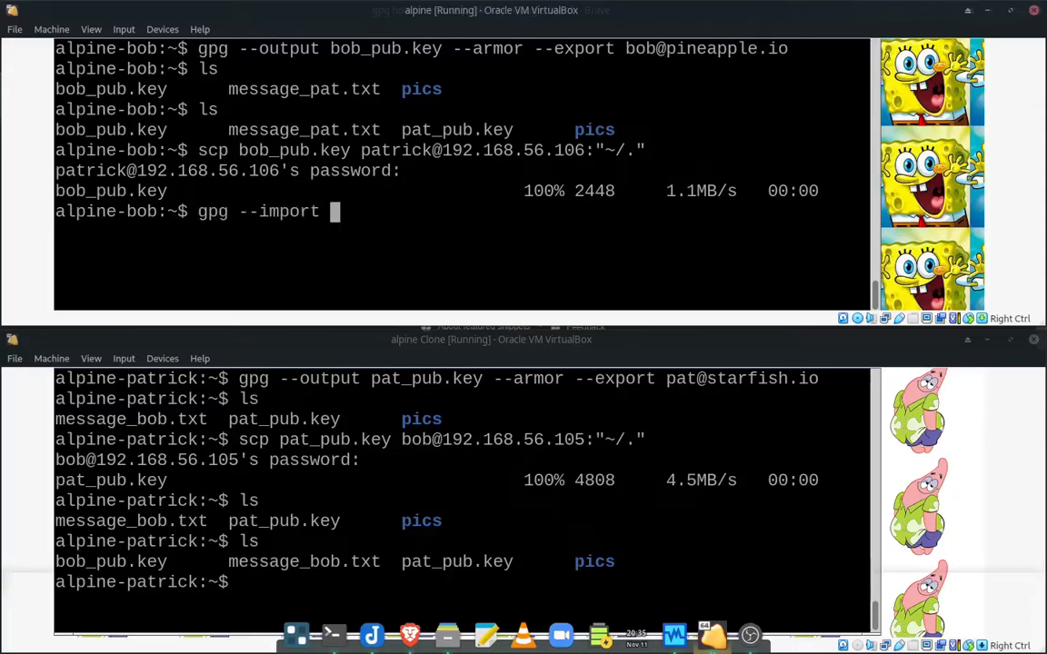
type("pat_pub.key")
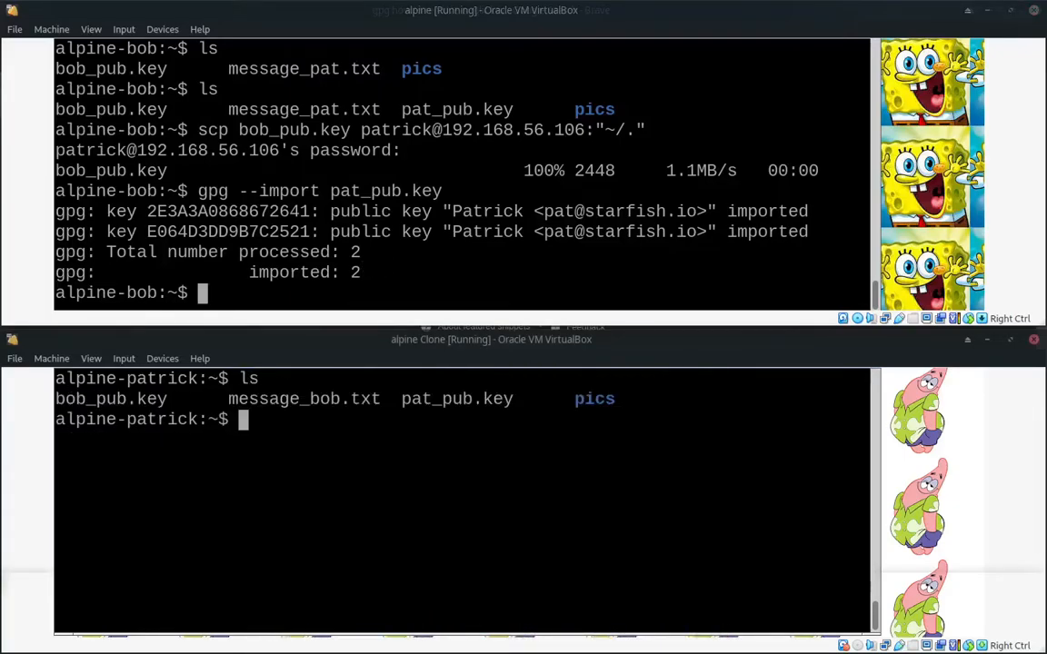
Step: Import bob_pub.key into Patrick's GPG keyring
type("gpg --import bob_pub.key")
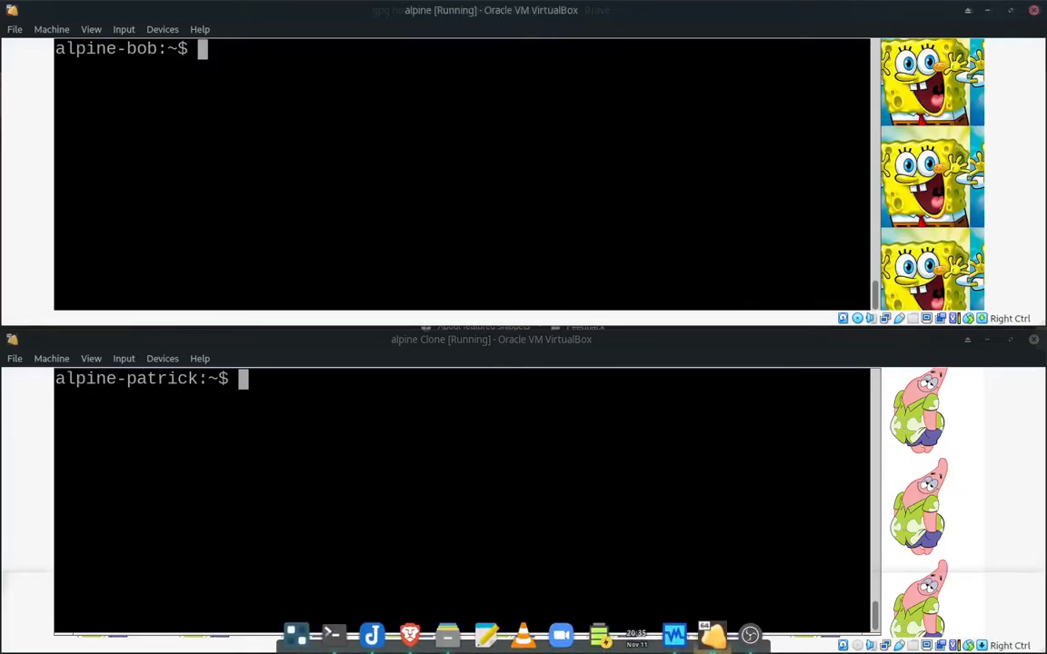
Step: Read message_pat.txt and start gpg --encrypt --output message_pat.txt.gpg
type("ls")
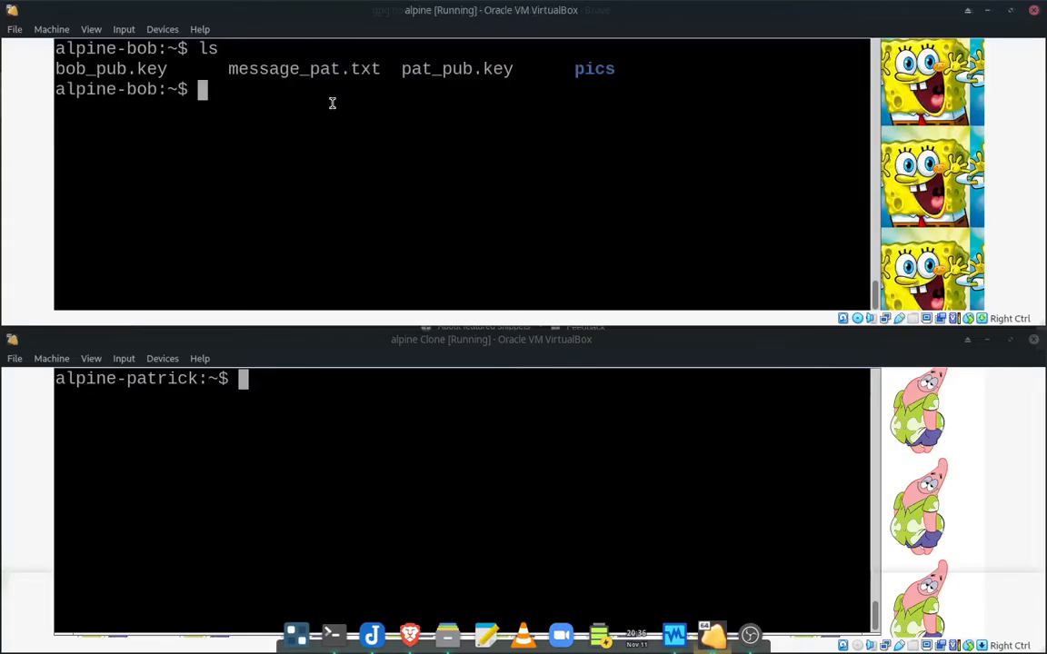
type("cat message_pat.txt")
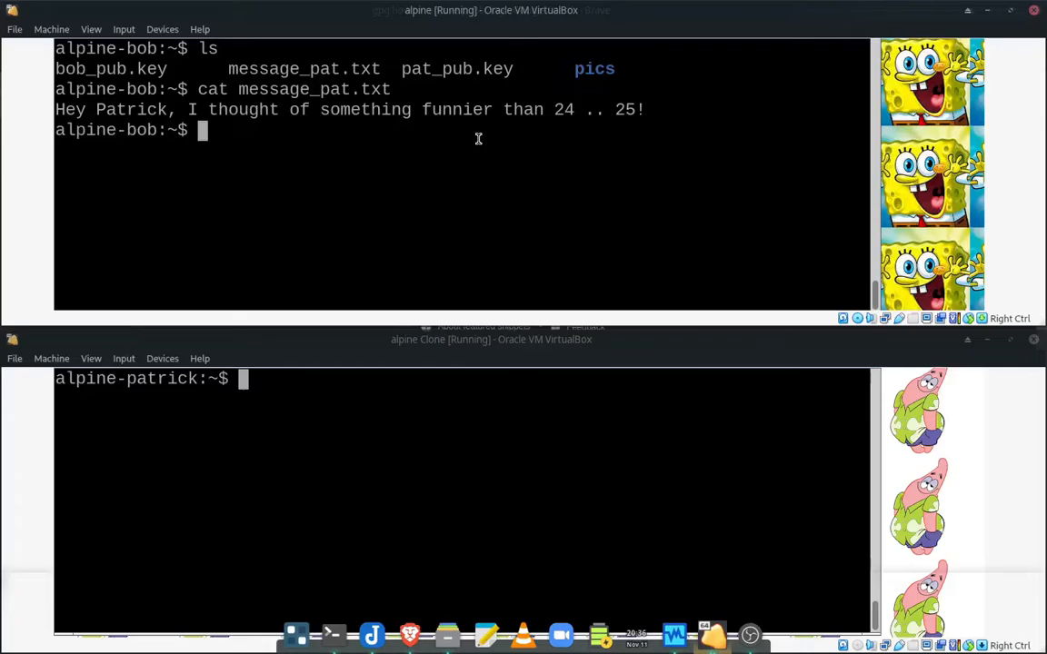
type("gpg")
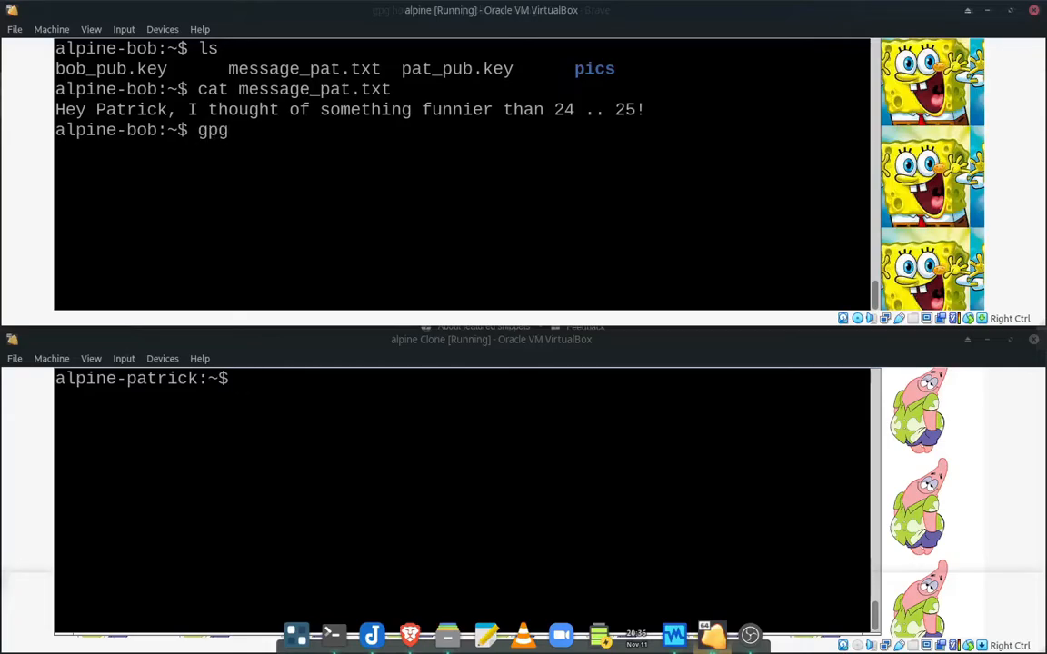
type("--encrypt --")
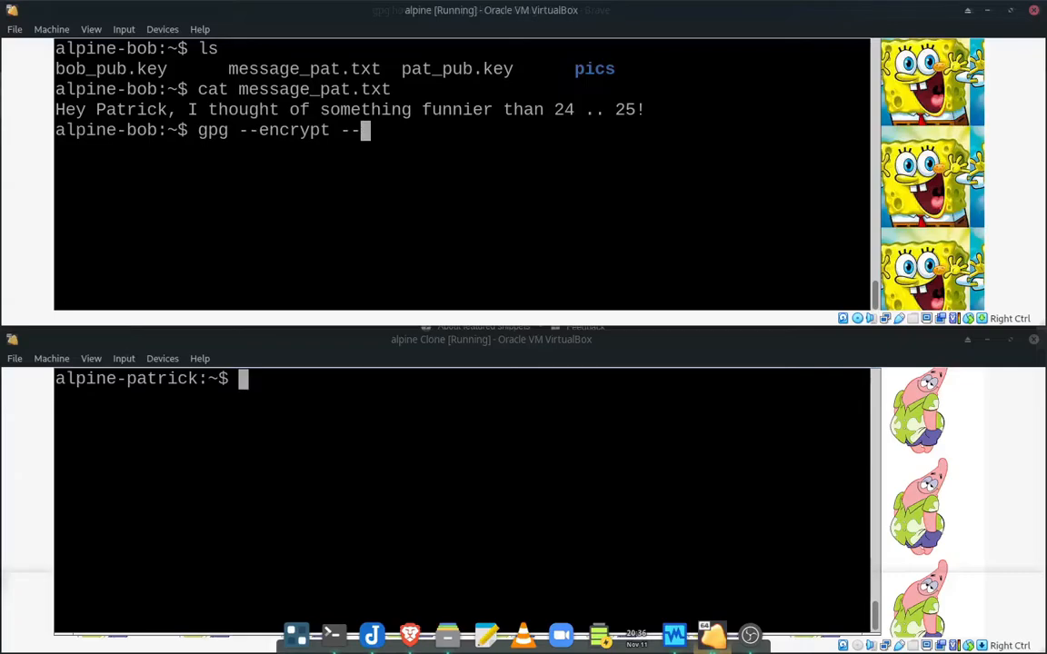
type("ou")
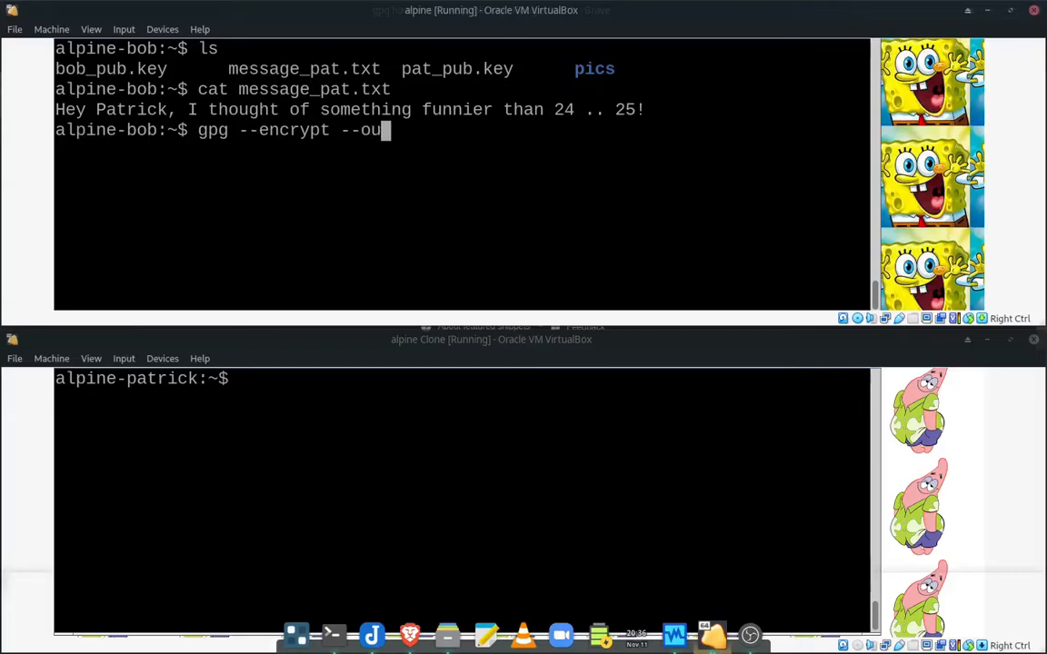
type("tput")
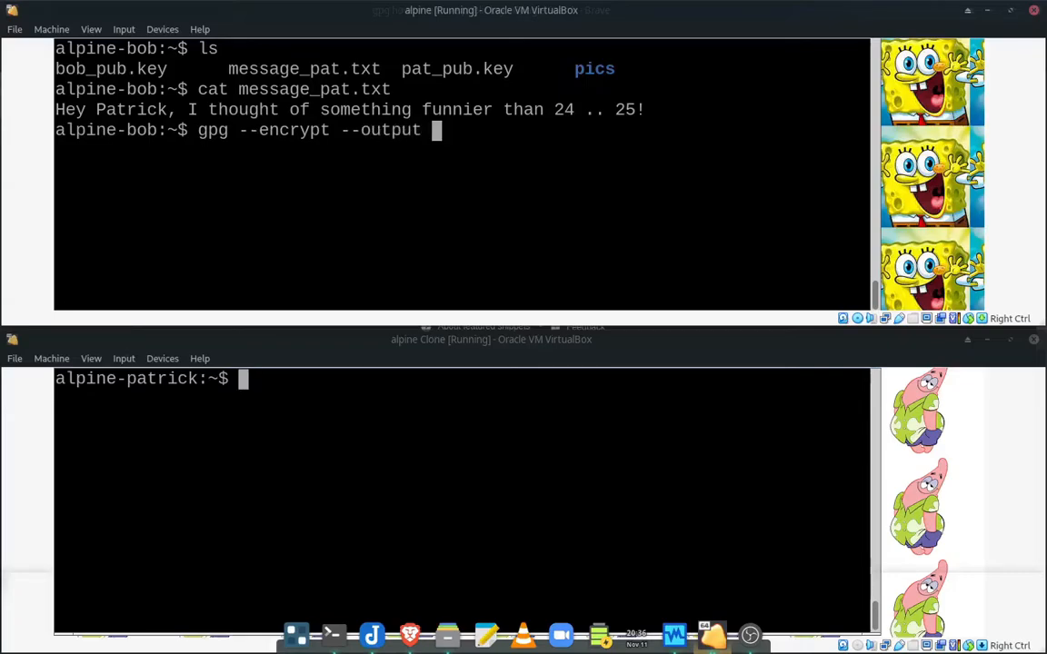
type("message_pat.txt,")
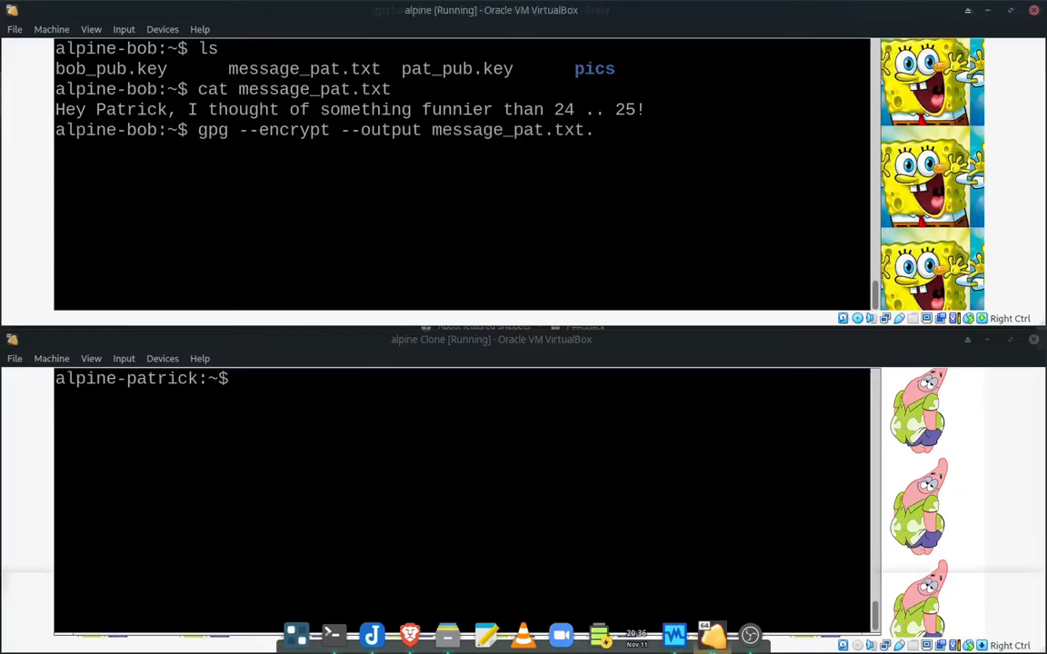
type("g")
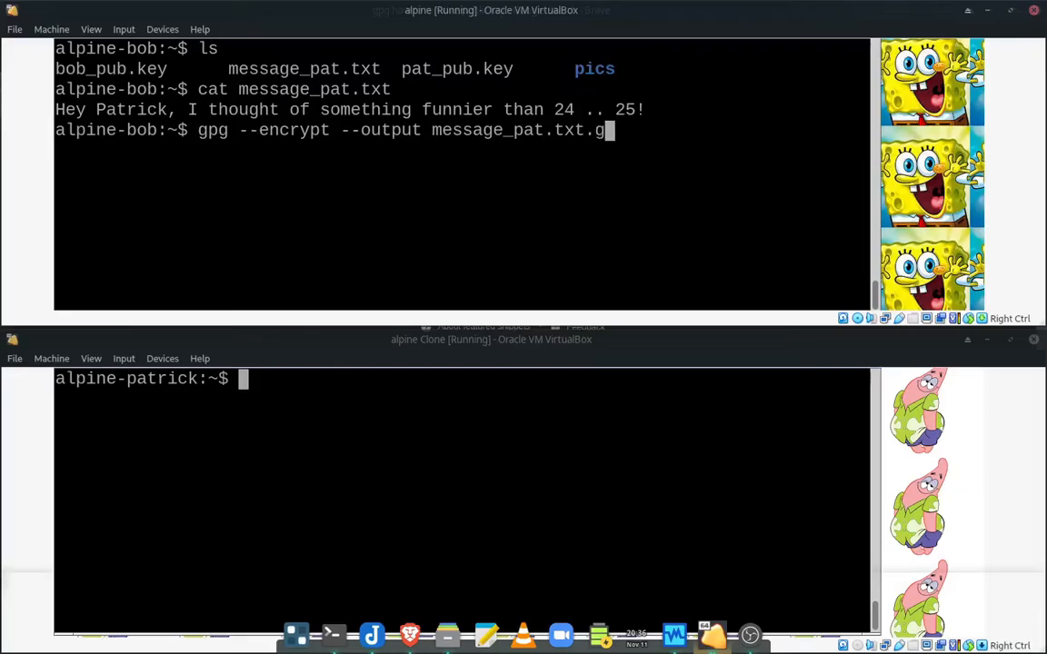
type("pg")
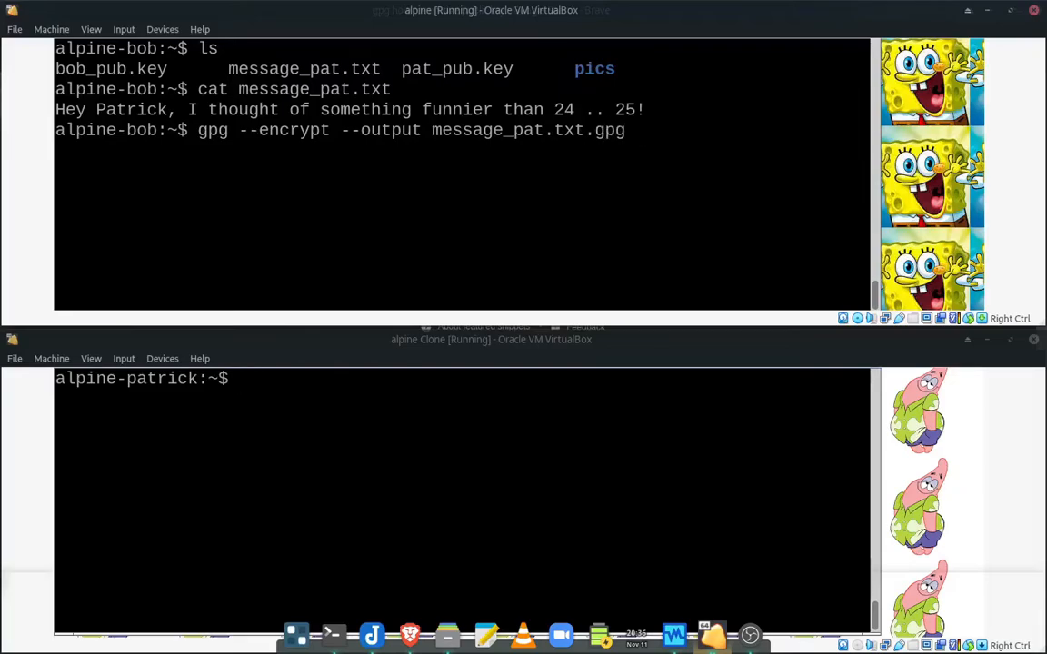
type("--")
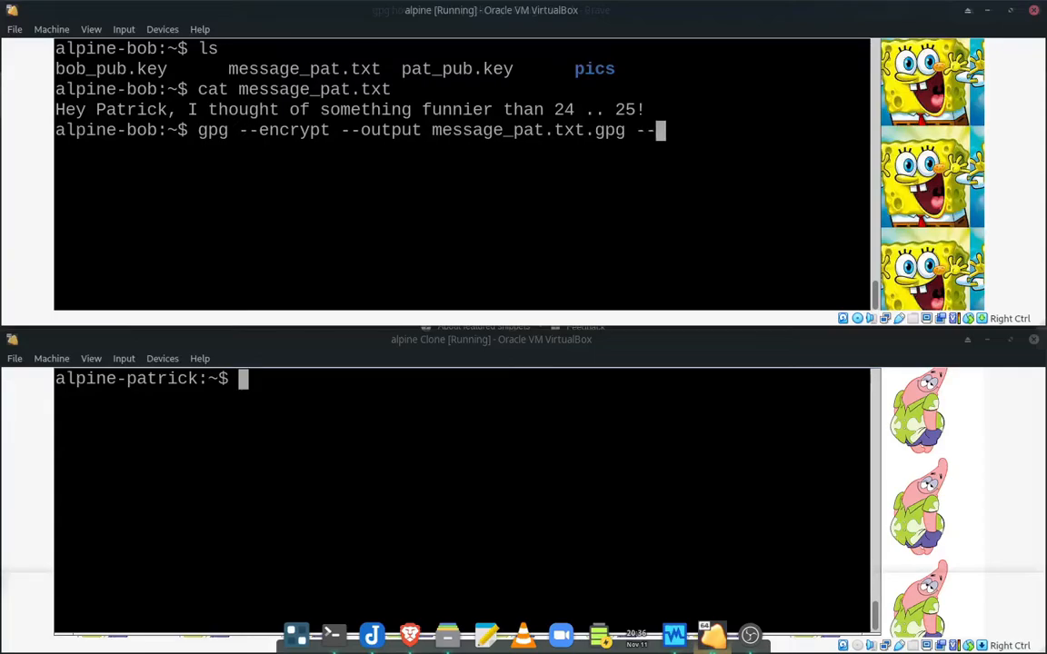
type("recipie")
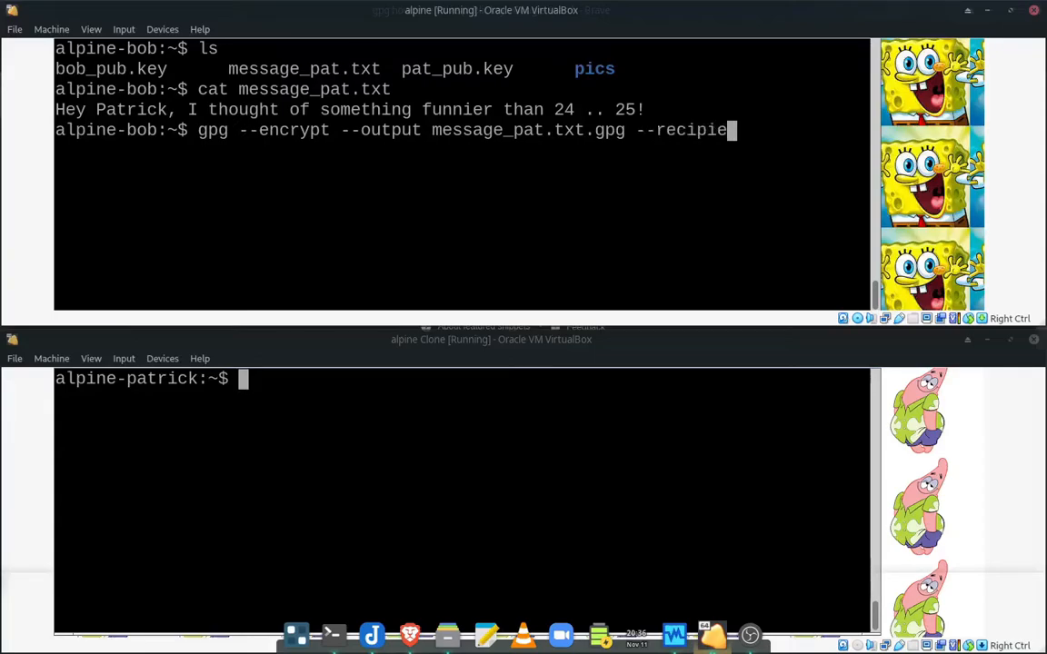
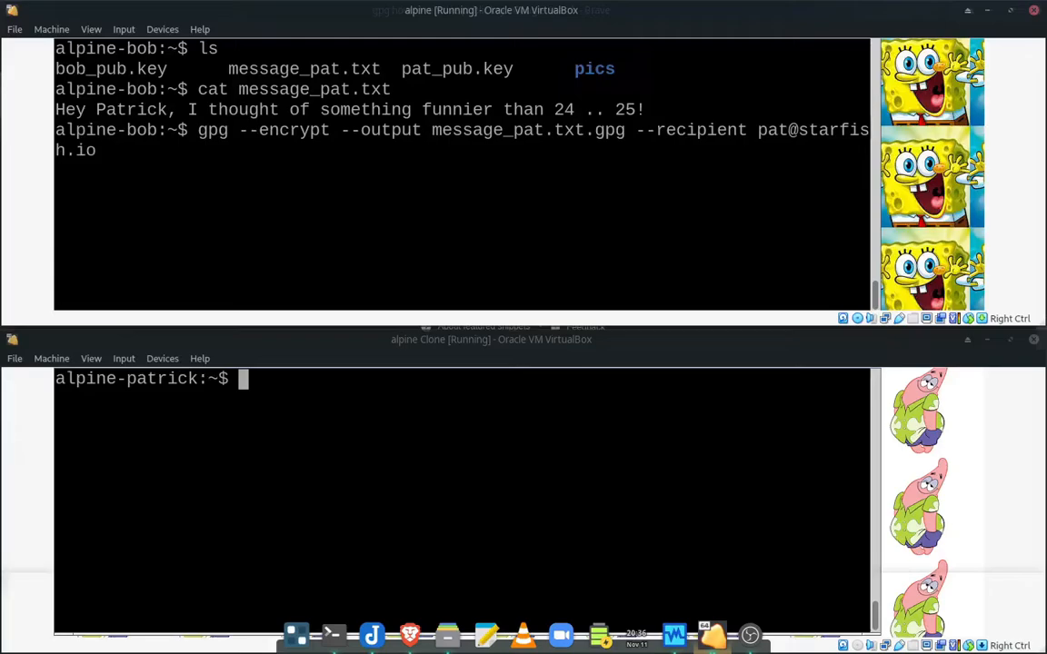
type("message_pat.txt")
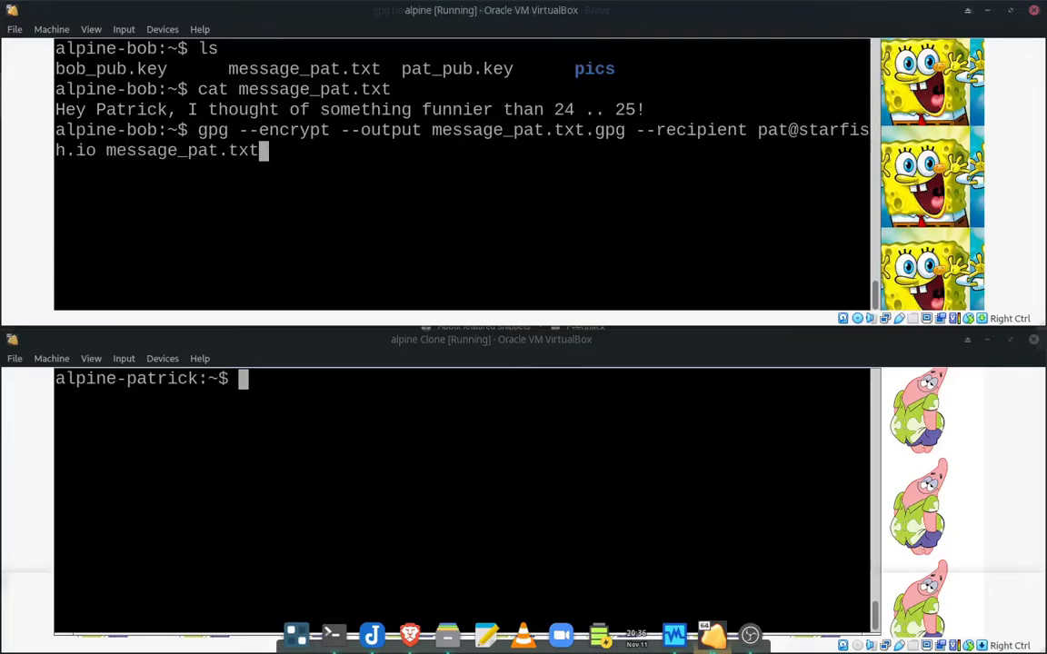
mouse_move(436, 132)
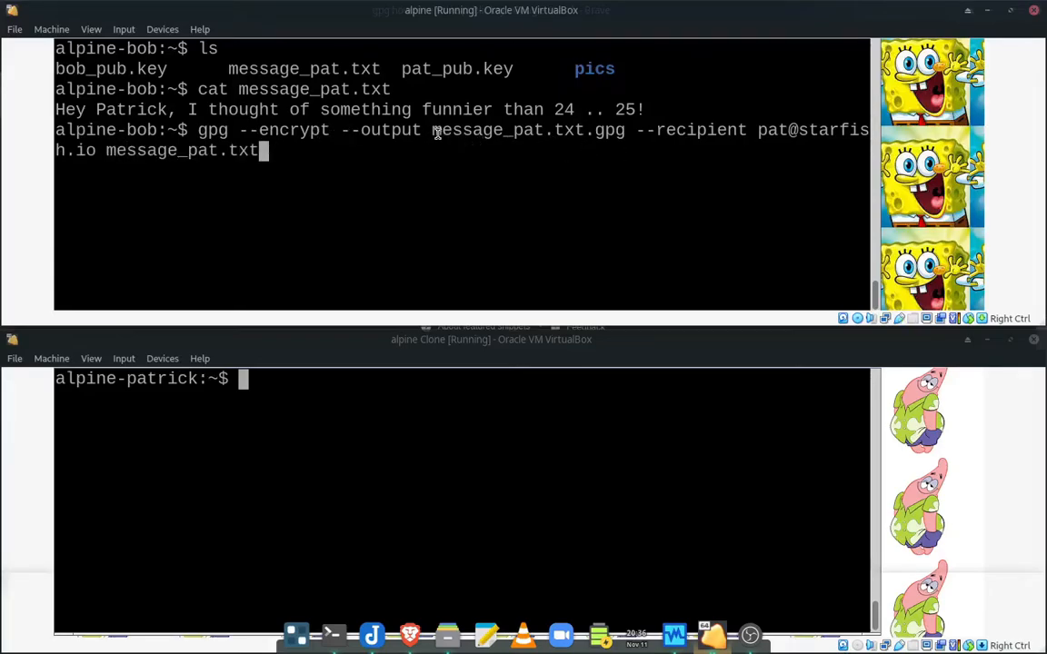
double_click(531, 131)
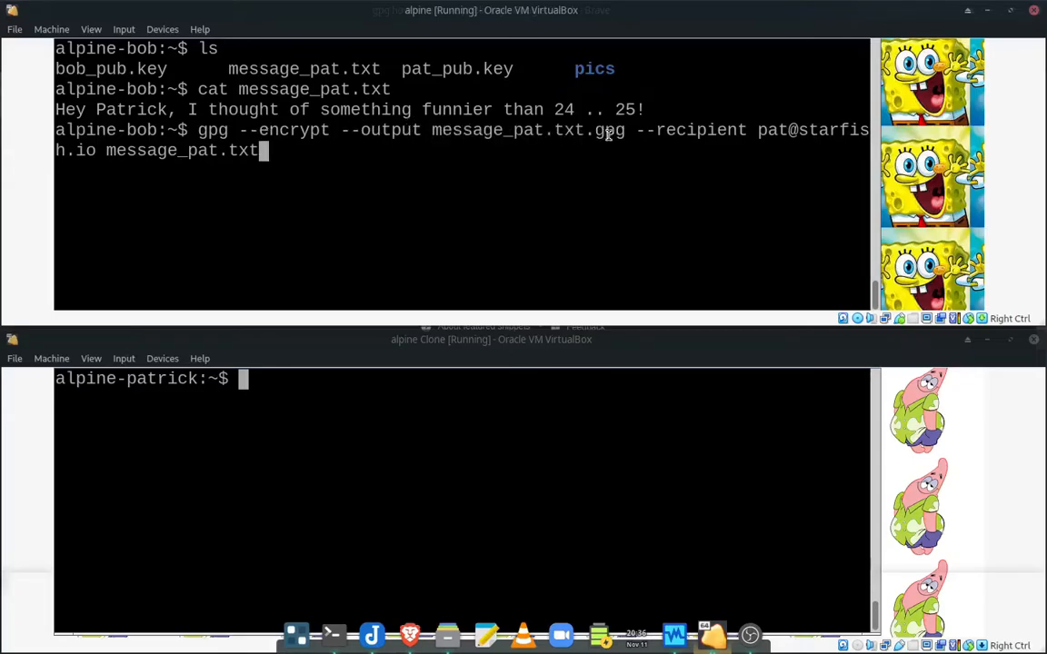
double_click(145, 149)
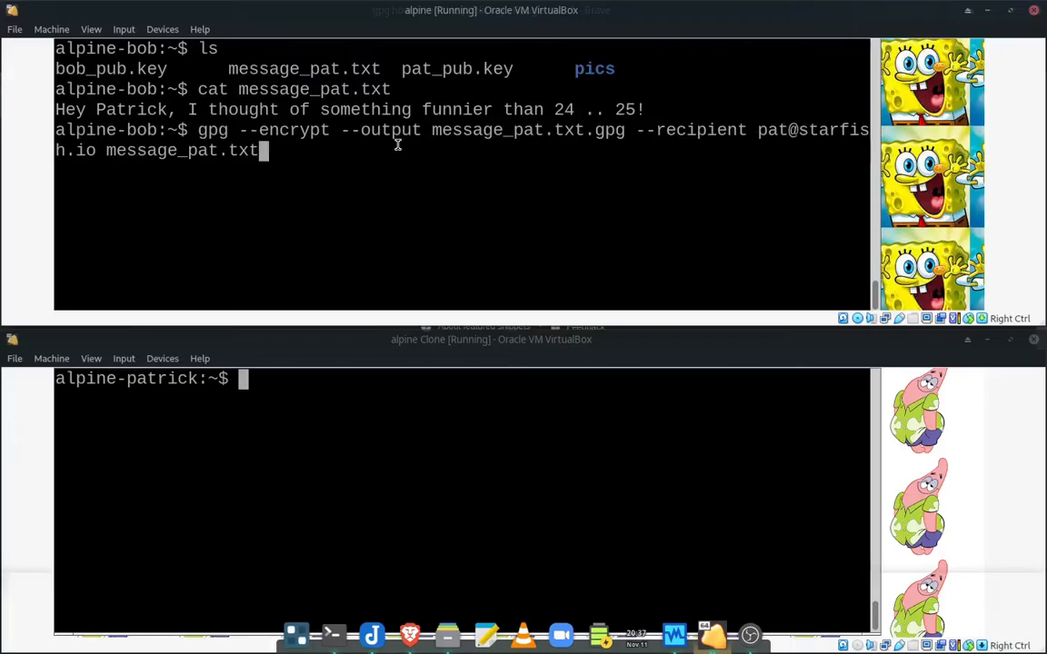
Step: Run the encryption, confirm with y, and list the new message_pat.txt.gpg file
key("Return")
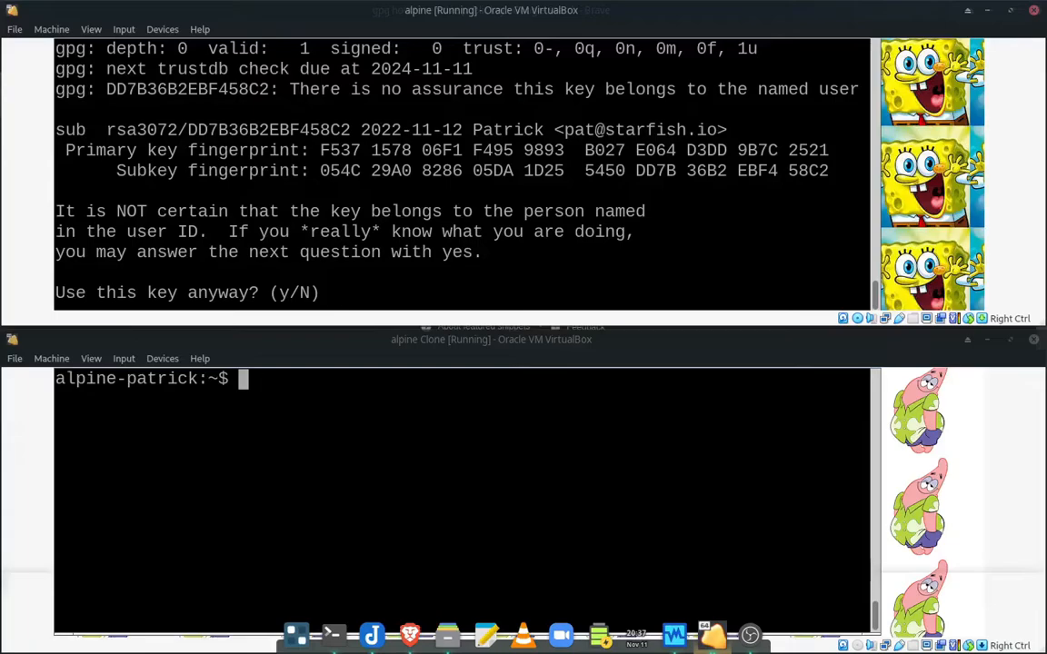
type("y")
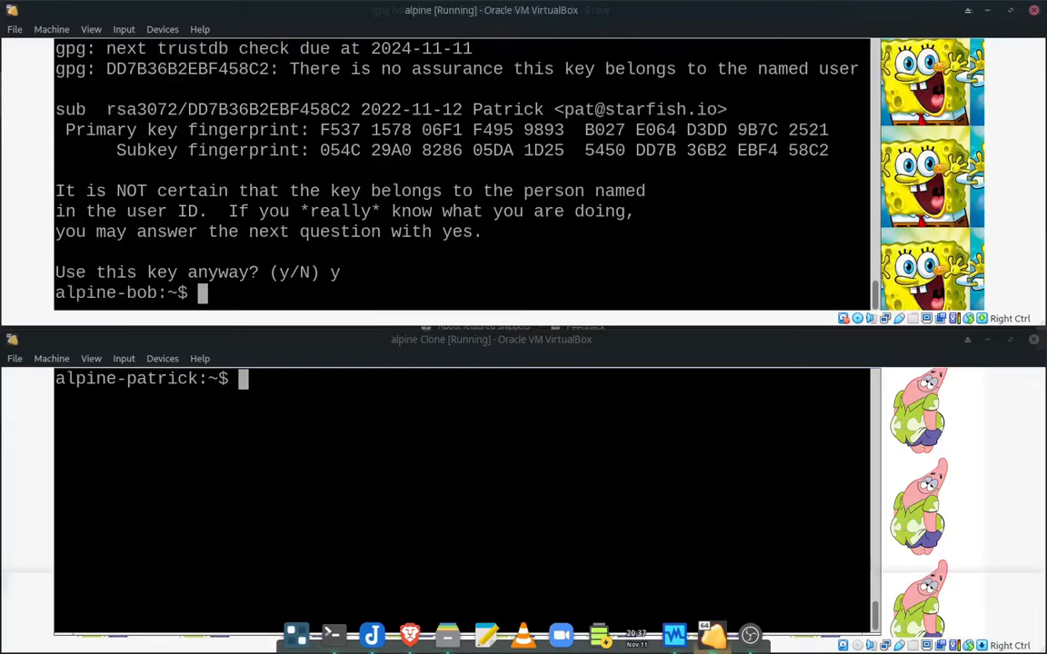
type("ls")
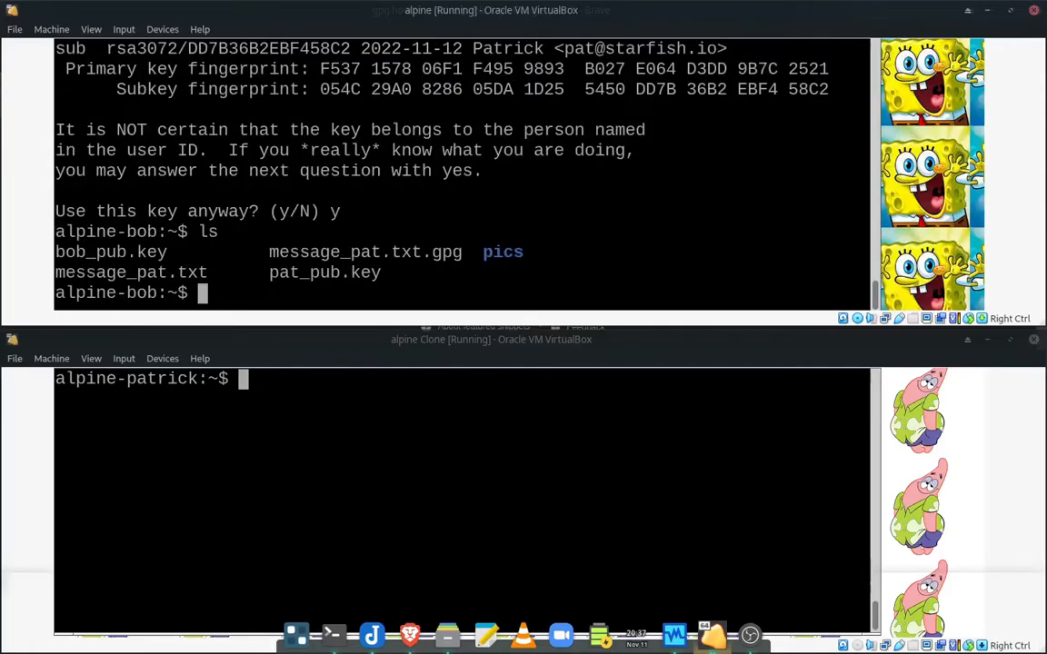
double_click(276, 251)
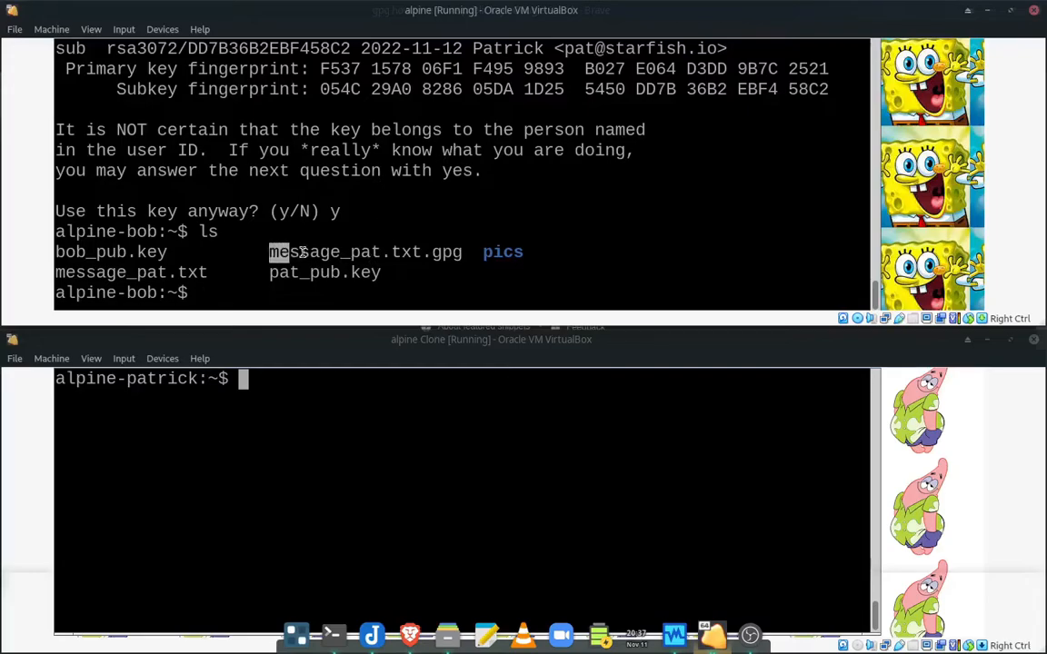
double_click(364, 251)
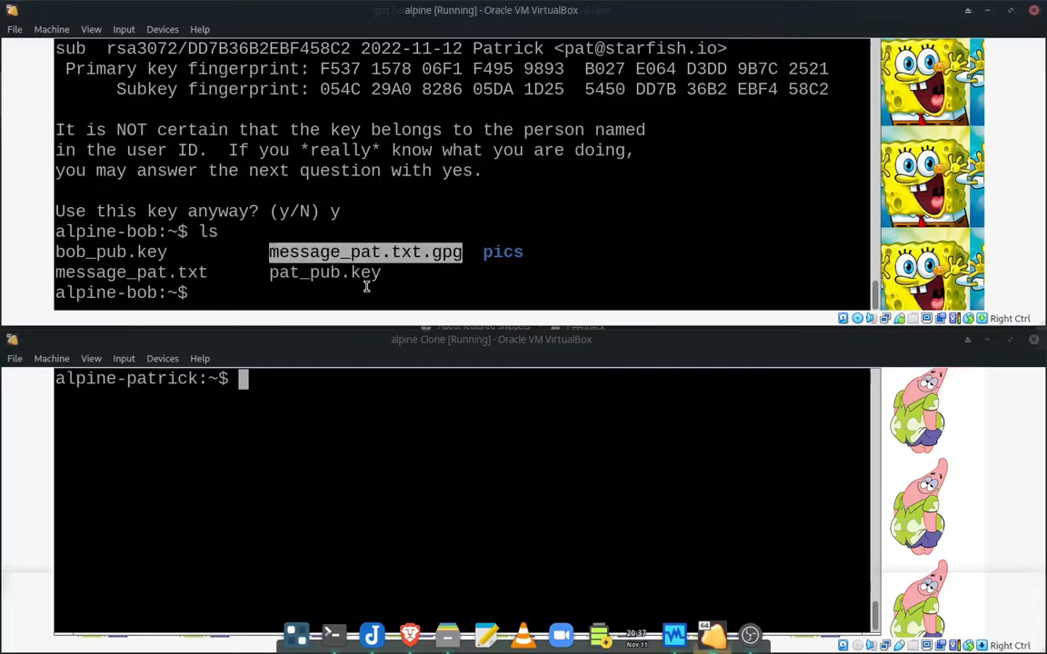
Step: Display the original message_pat.txt contents with cat
type("c")
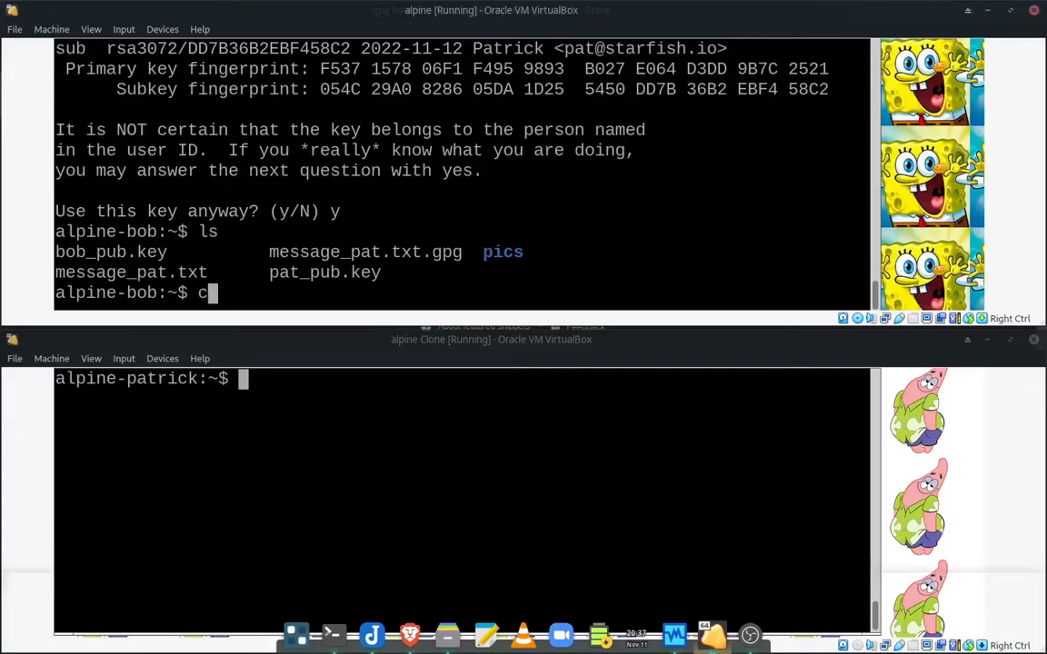
type("at message_pat.txt")
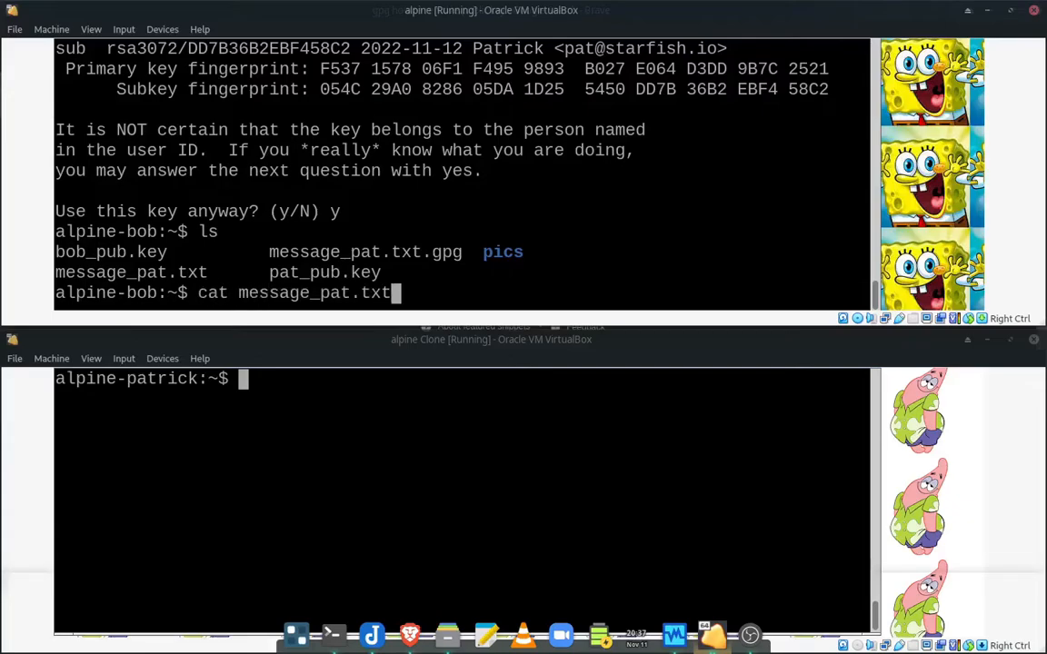
key("Return")
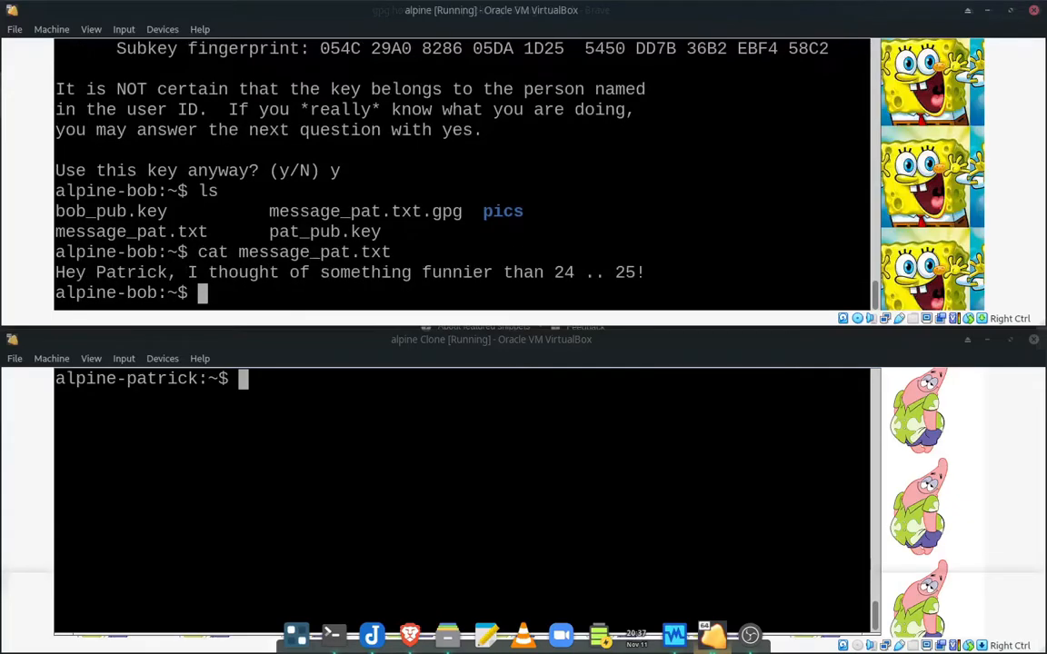
type("cat")
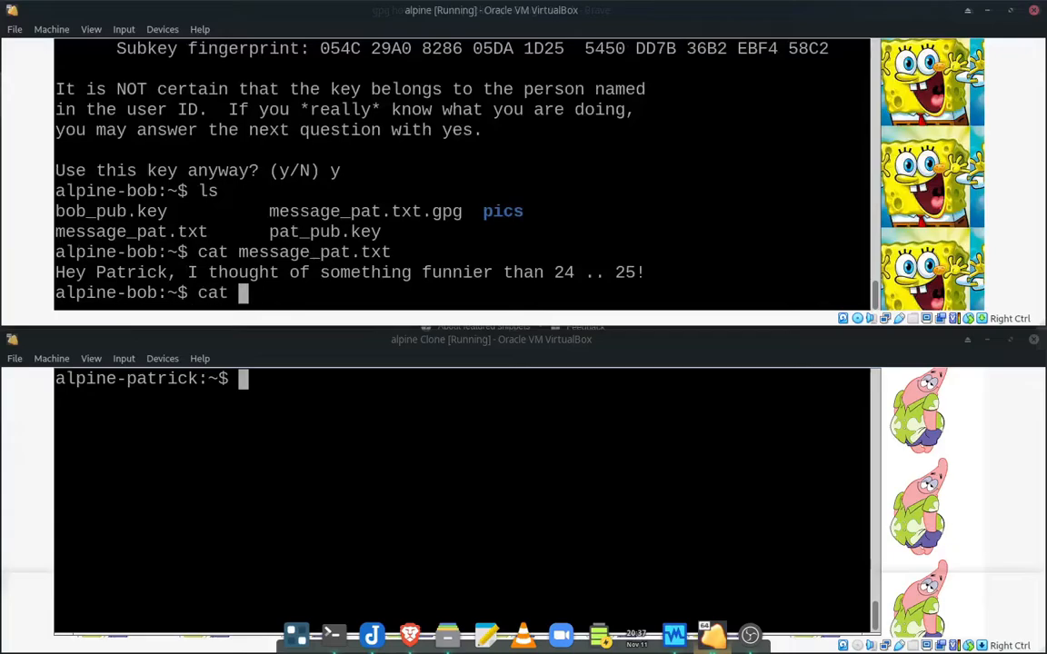
key("Return")
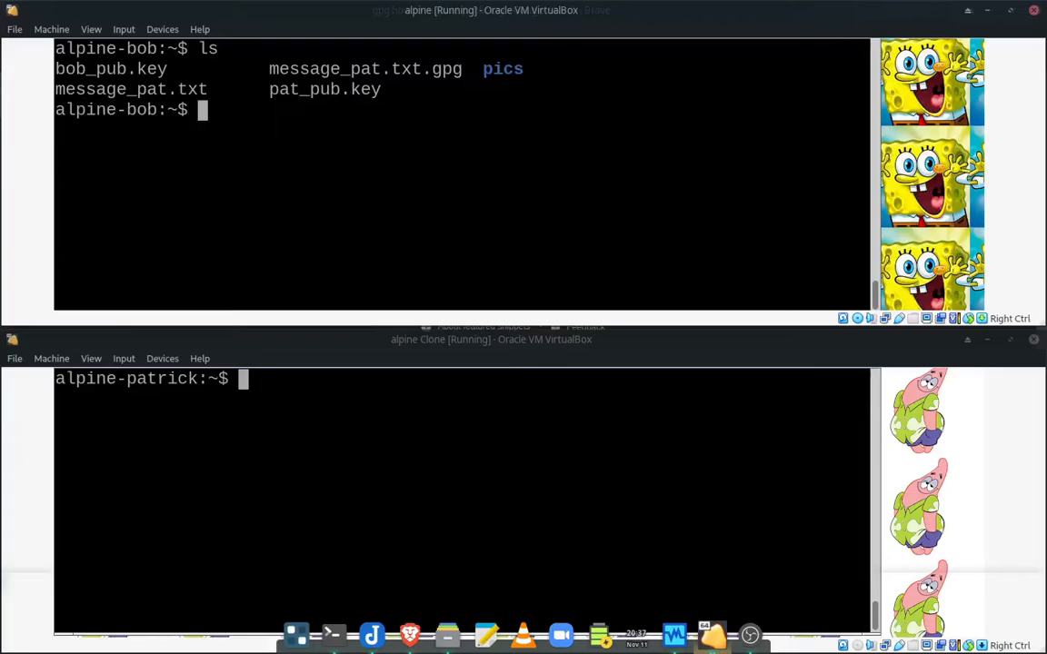
type("scp")
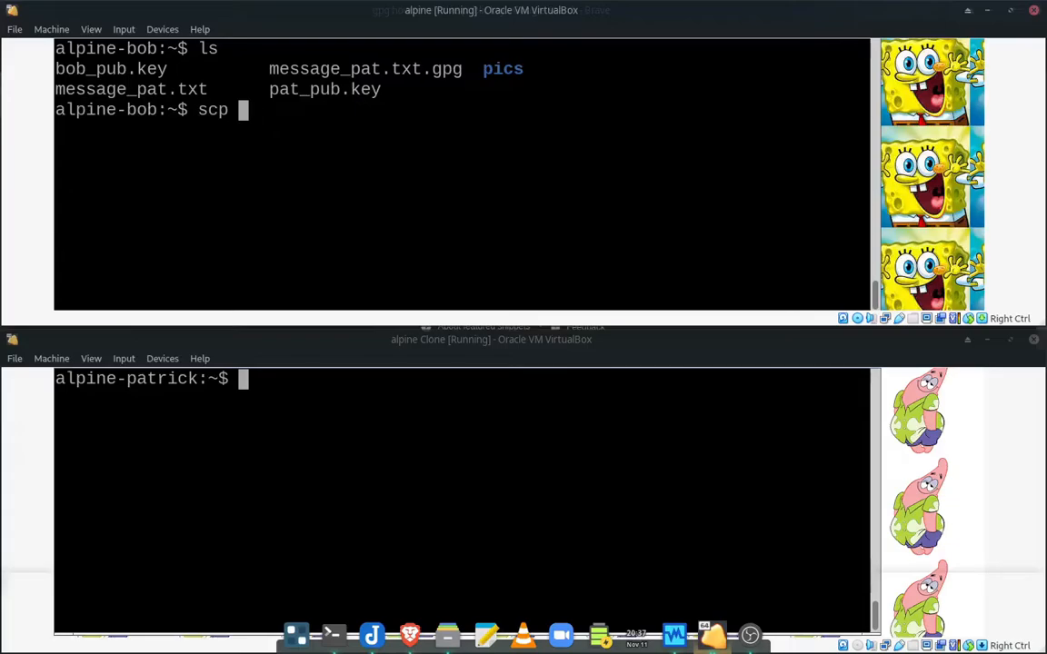
type("message_pat.txt.gpg")
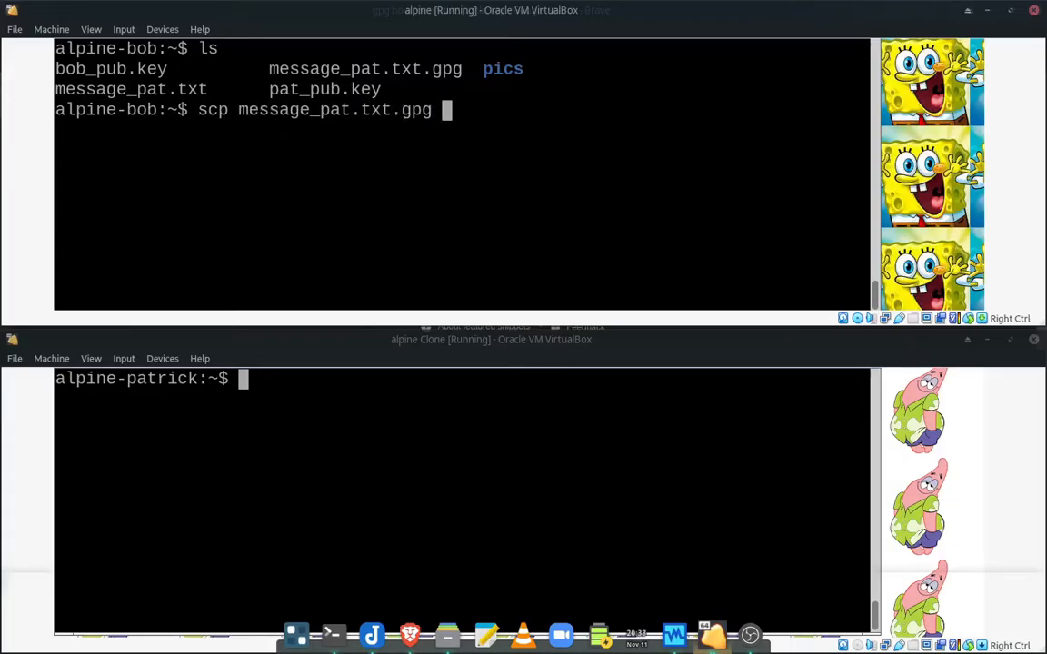
type("pat")
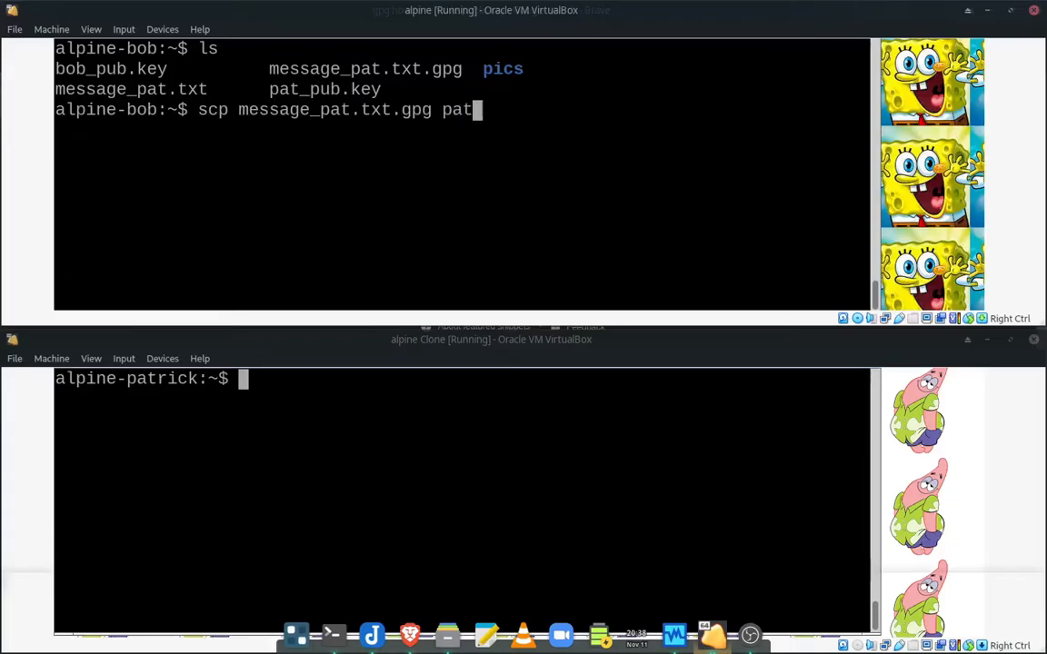
type("rick@")
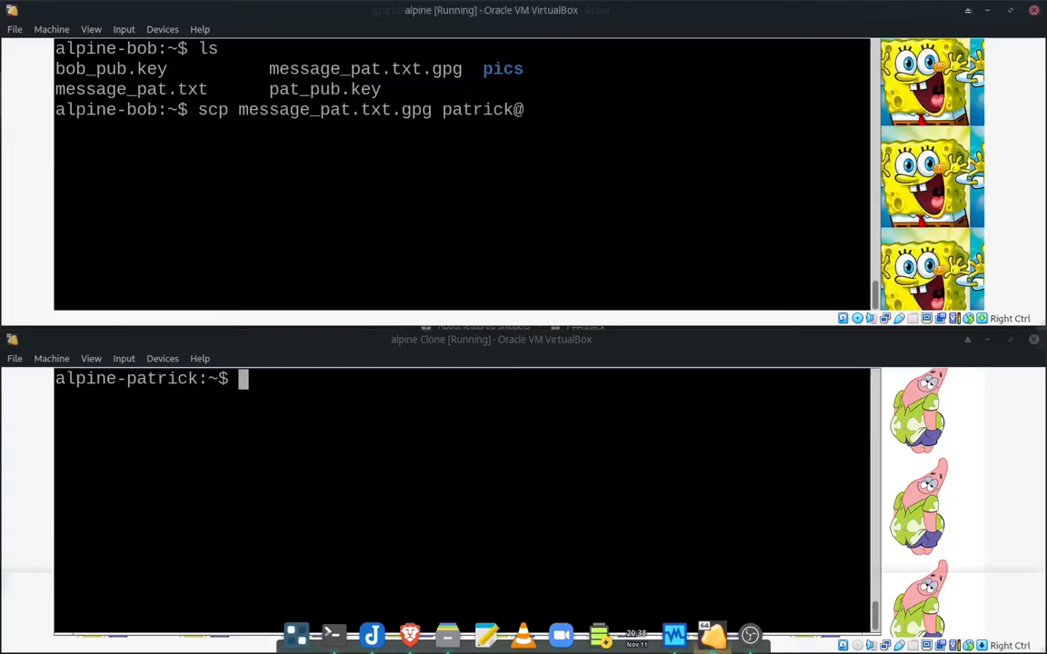
type("192.168.56.106")
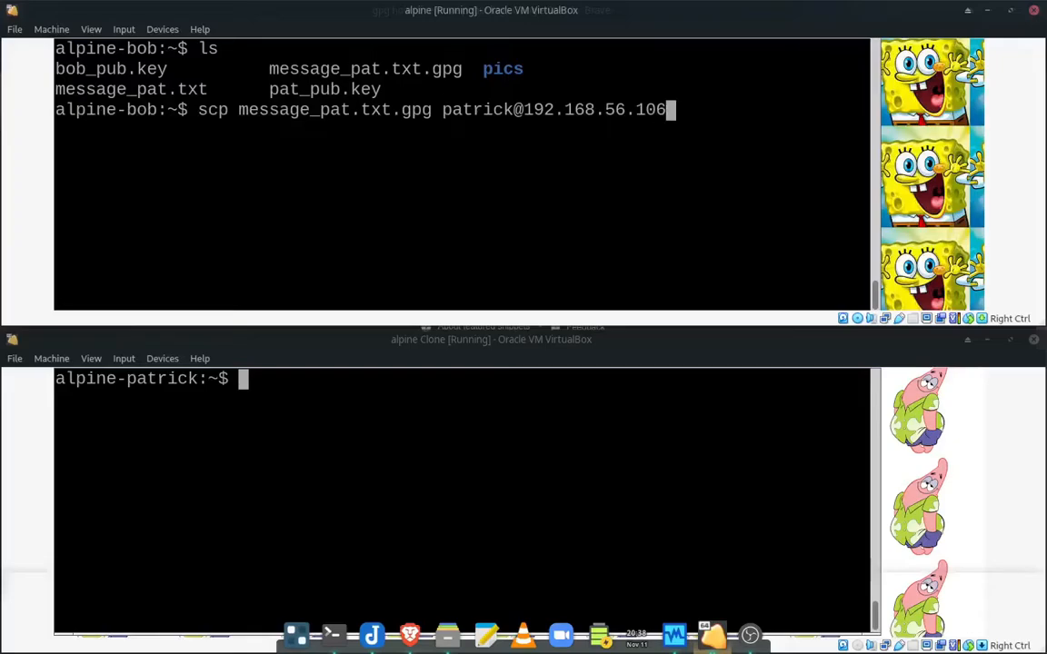
type(":\"~")
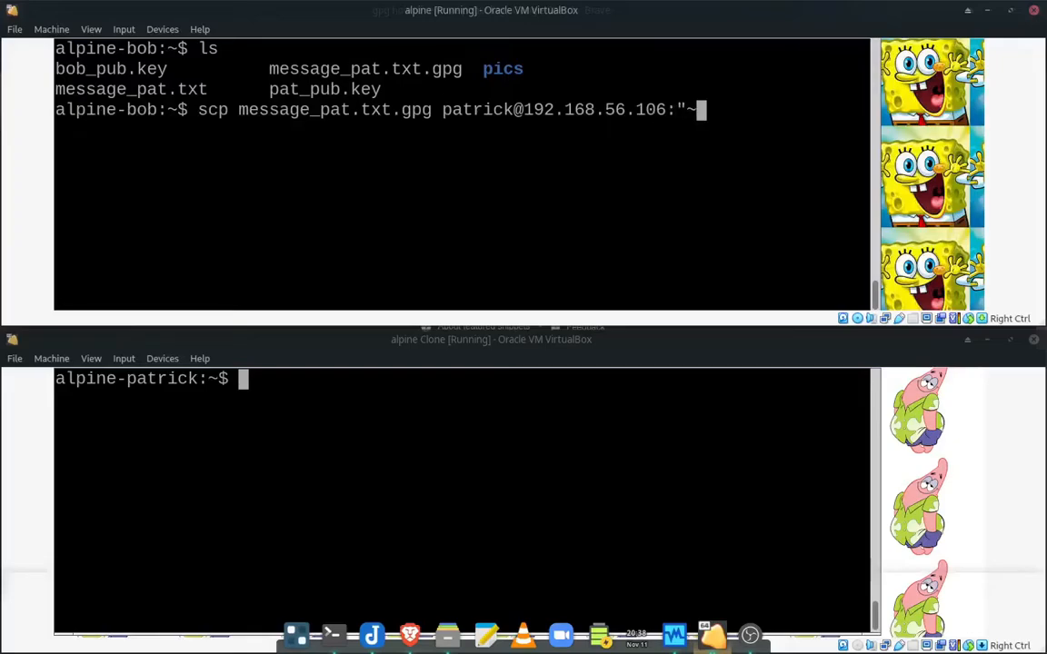
key("Return")
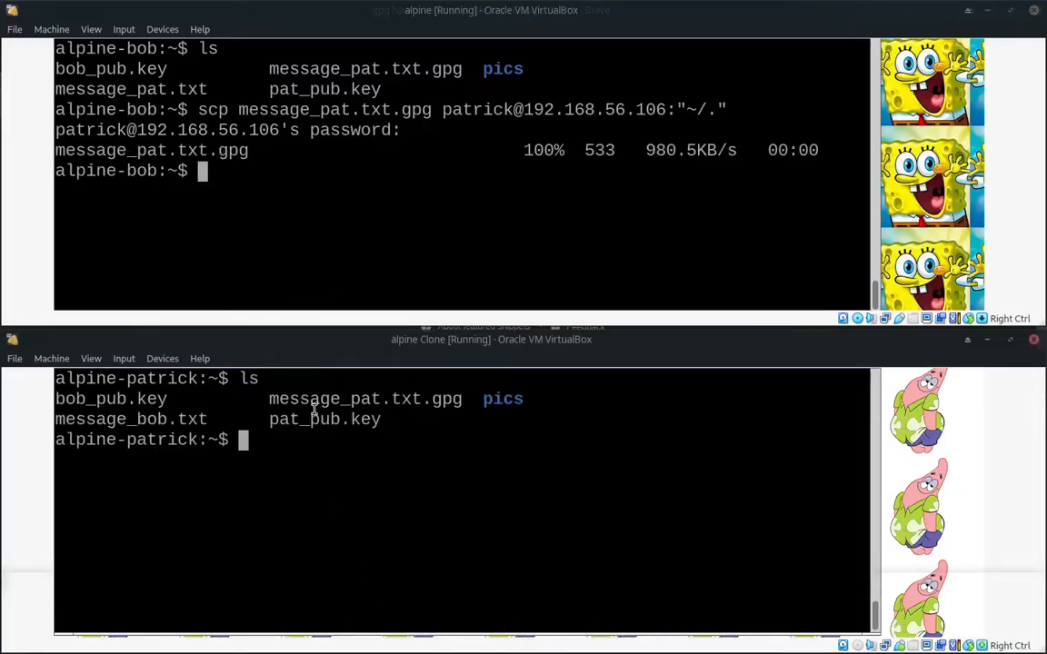
mouse_move(371, 434)
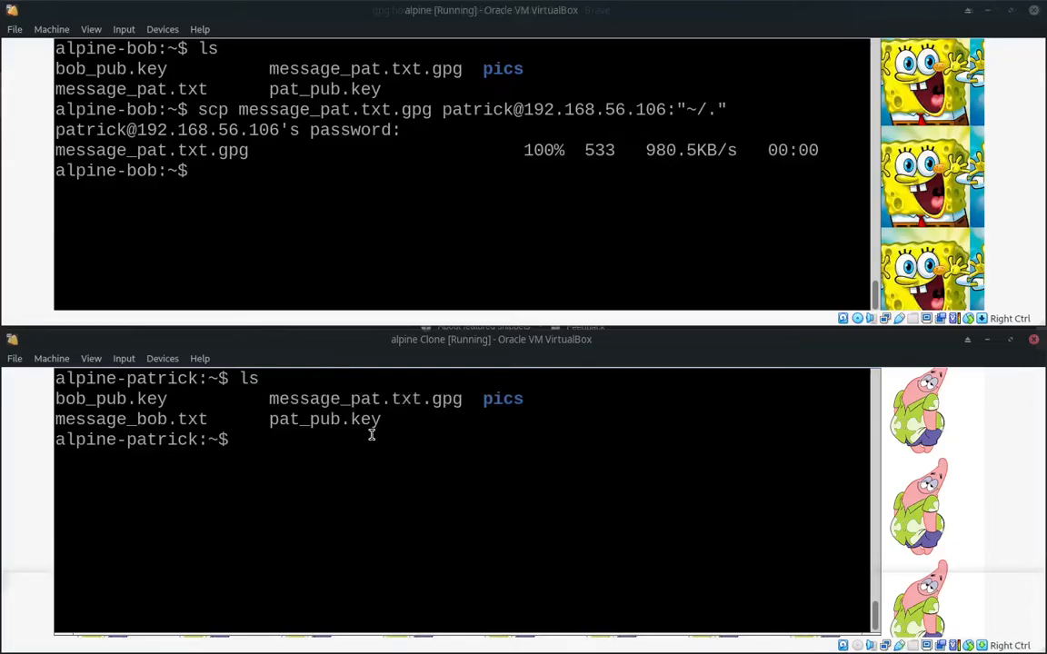
Step: View the encrypted message_pat.txt.gpg on Patrick's VM and start the gpg decrypt
type("cat message_")
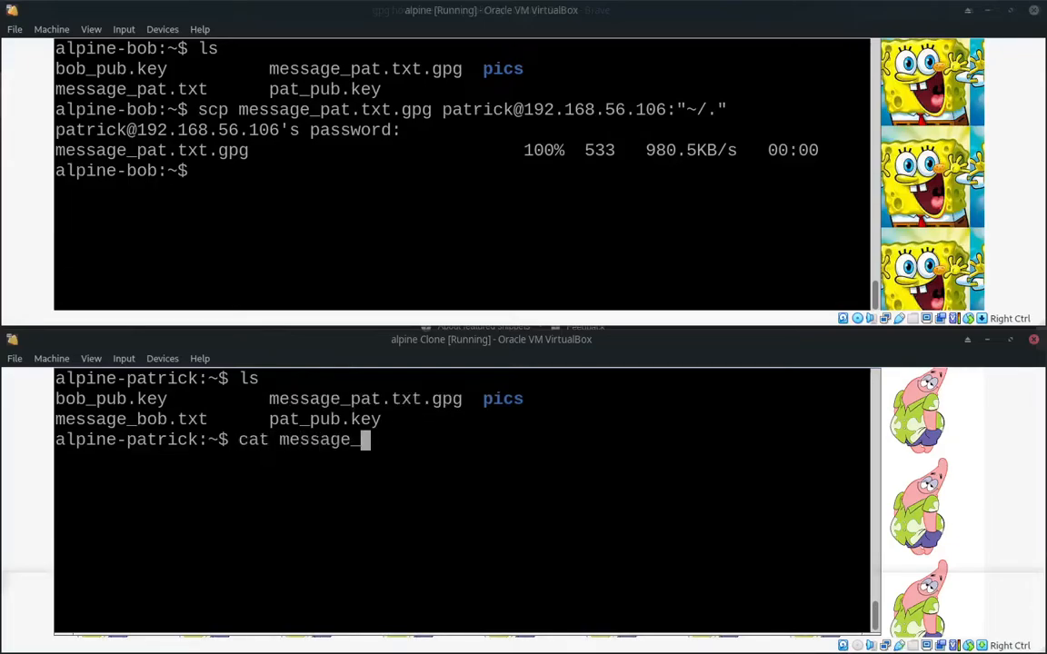
type("pat.txt.gpg")
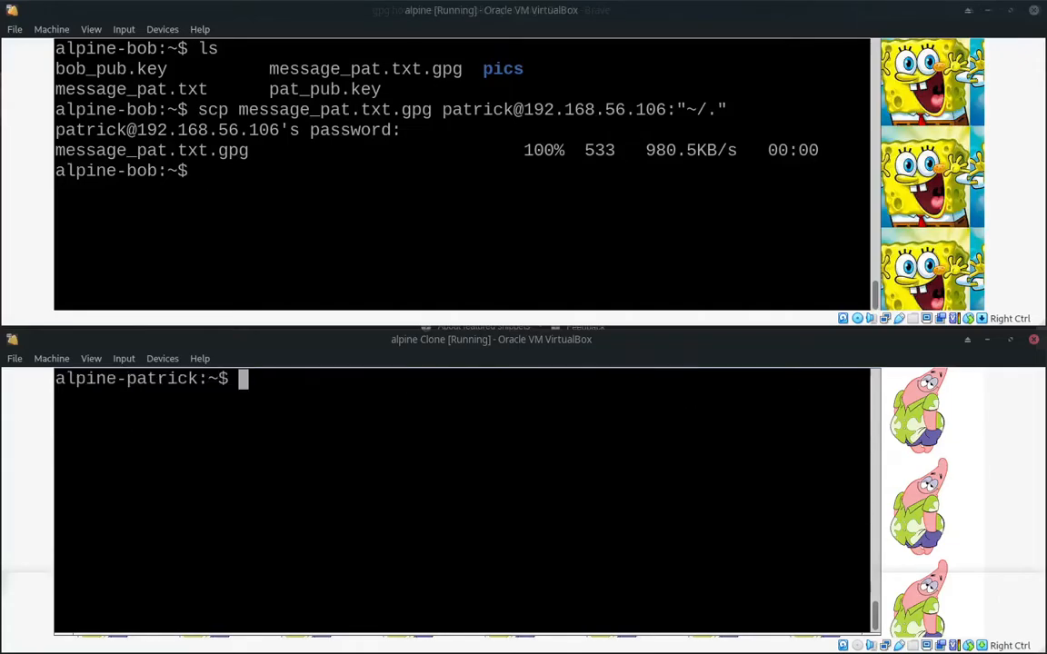
type("ls")
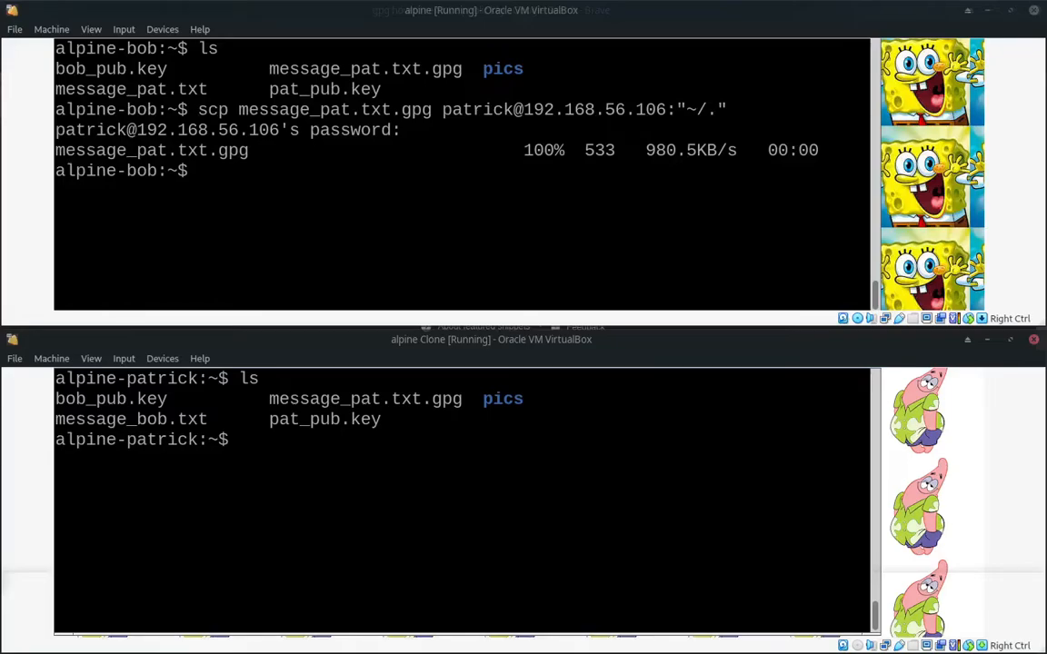
type("gpp")
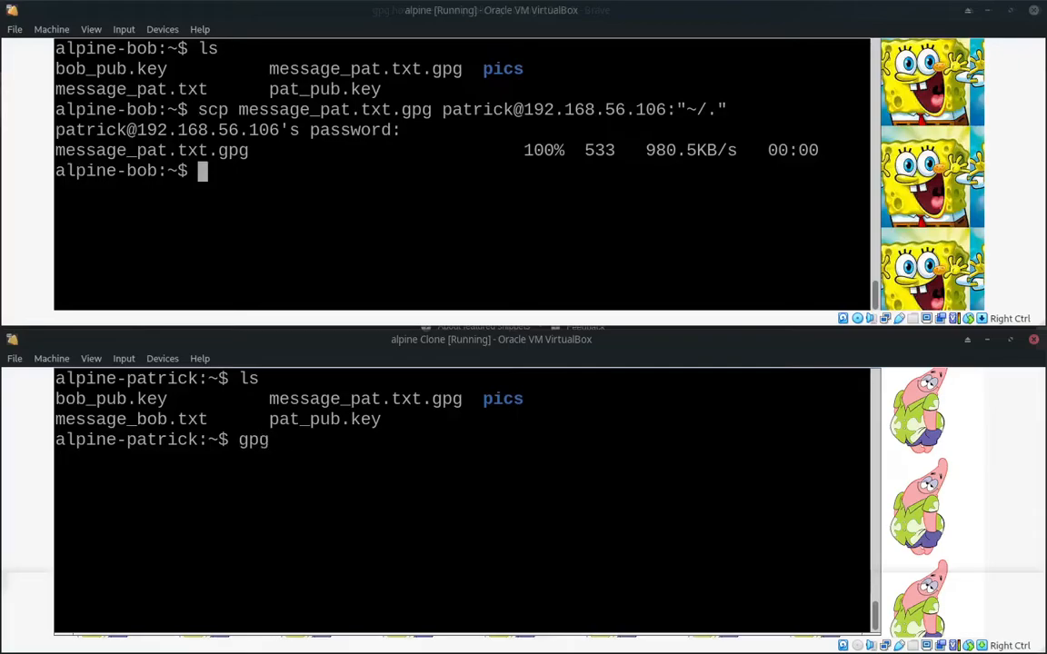
Step: Decrypt message_pat.txt.gpg with Patrick's passphrase and list message_pat.txt
type("message")
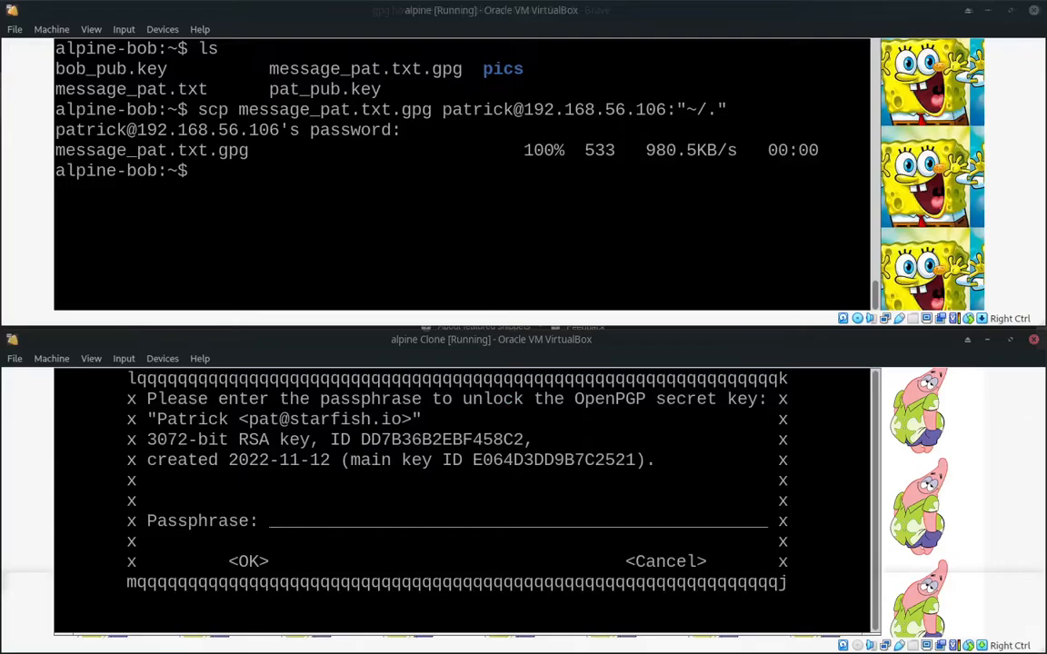
type("***")
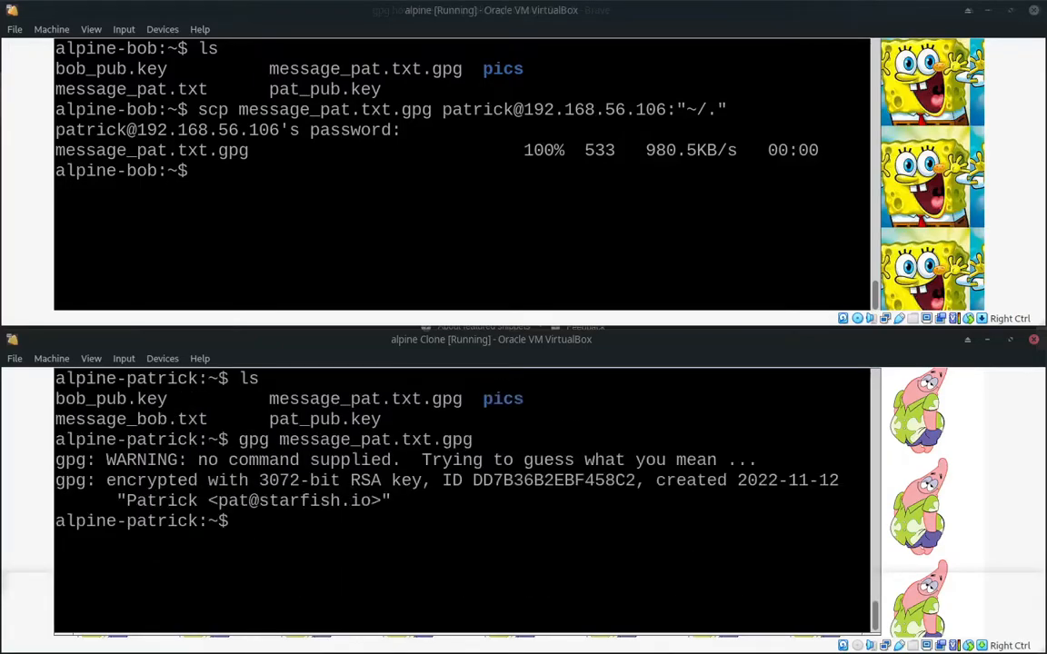
type("ls")
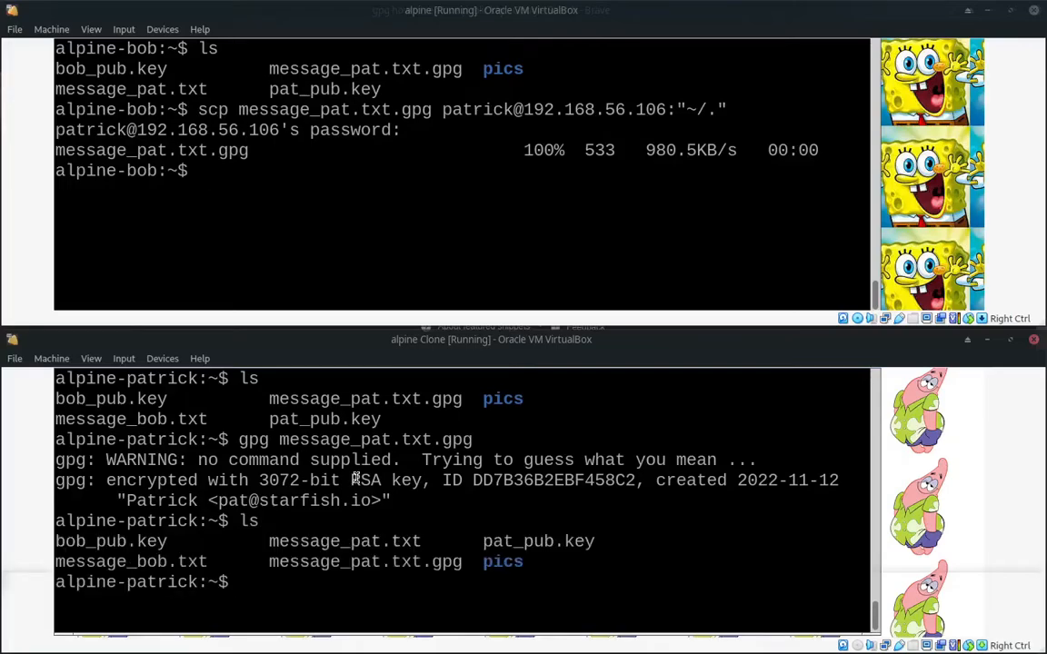
double_click(346, 542)
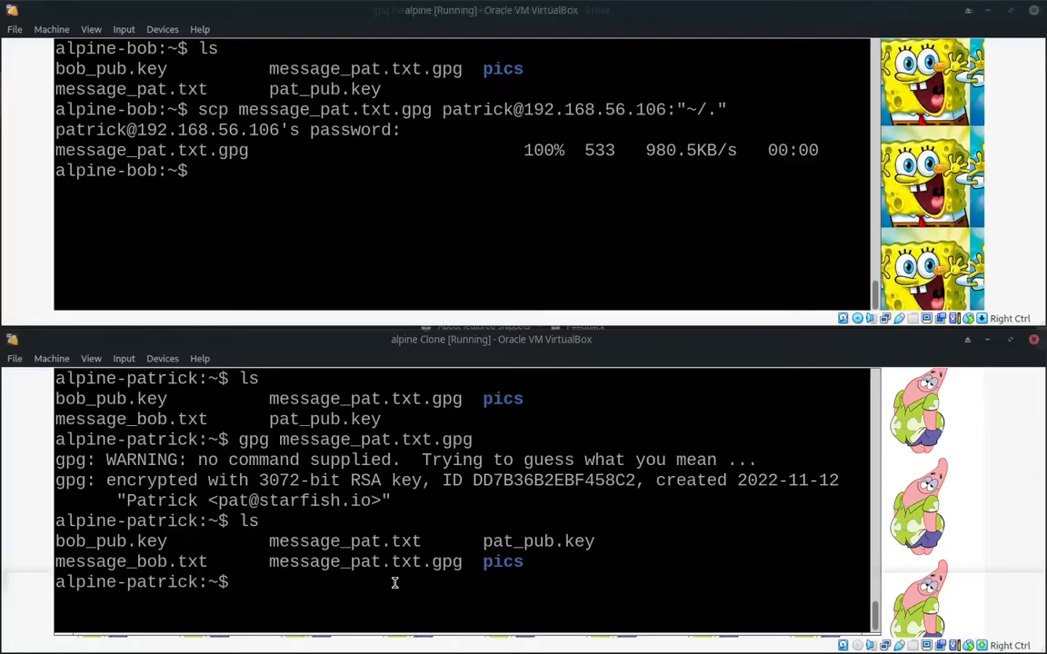
Step: Print the plain-text contents of message_bob.txt on Patrick's VM
type("cat message_")
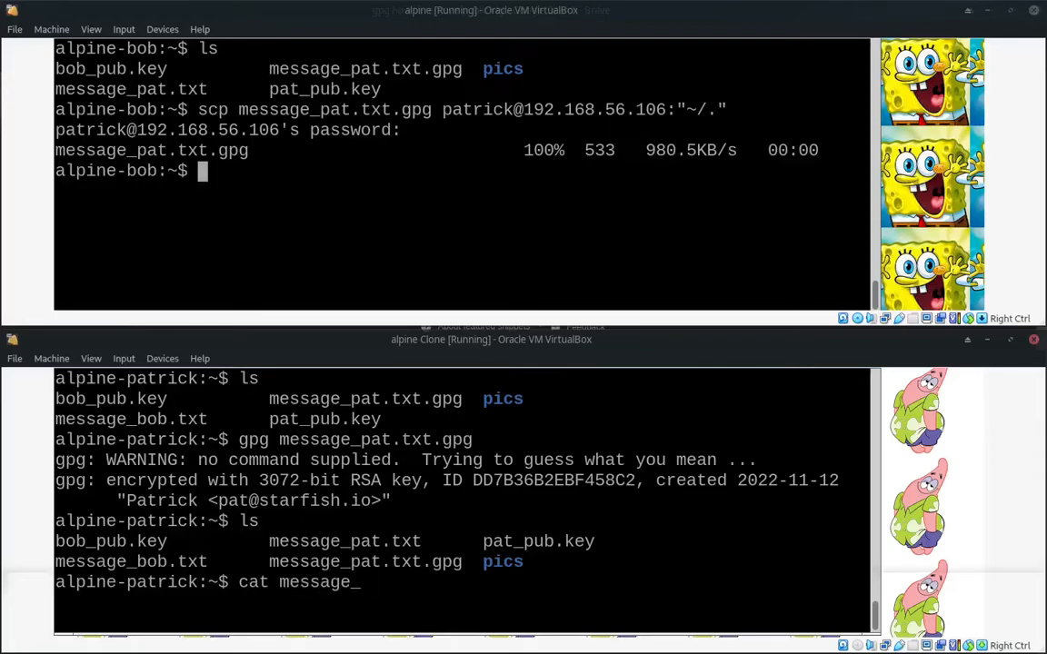
key("Return")
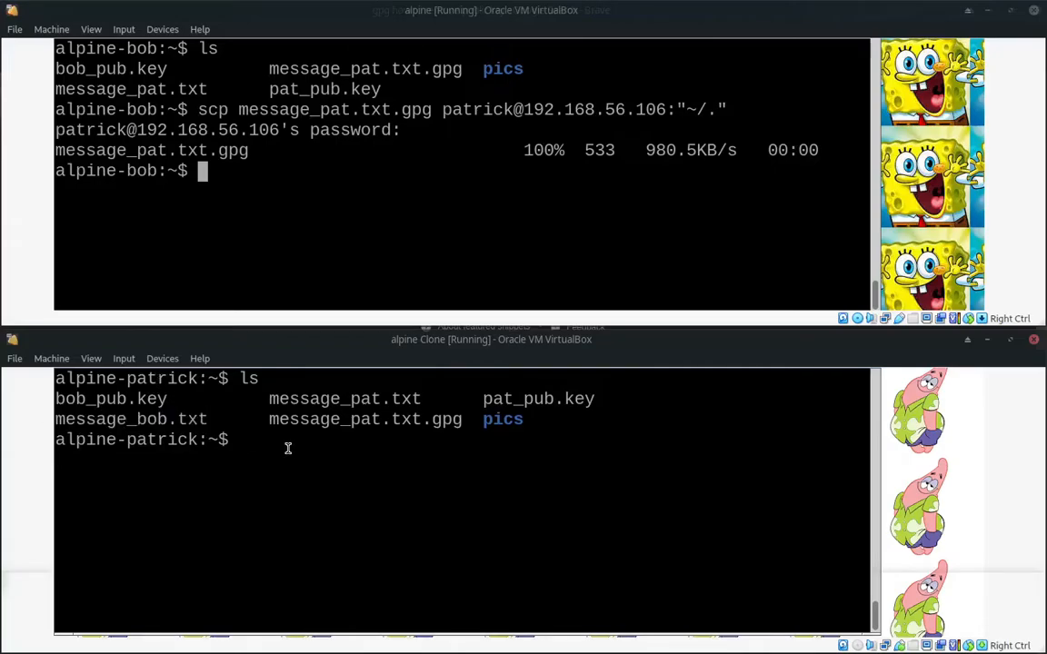
type("cat message_")
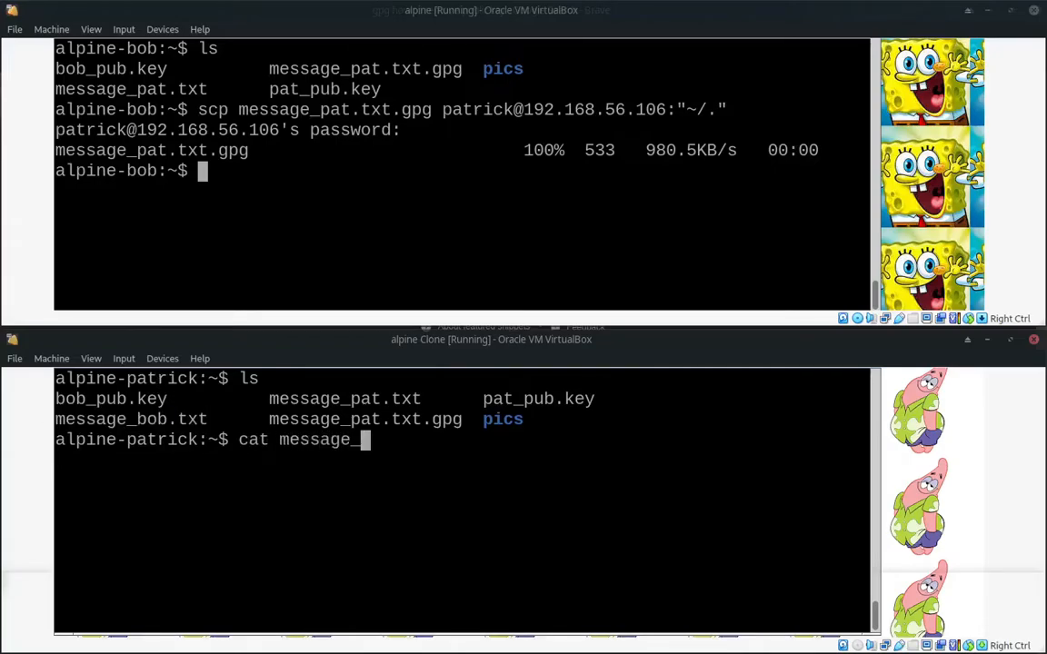
type("bob.txt")
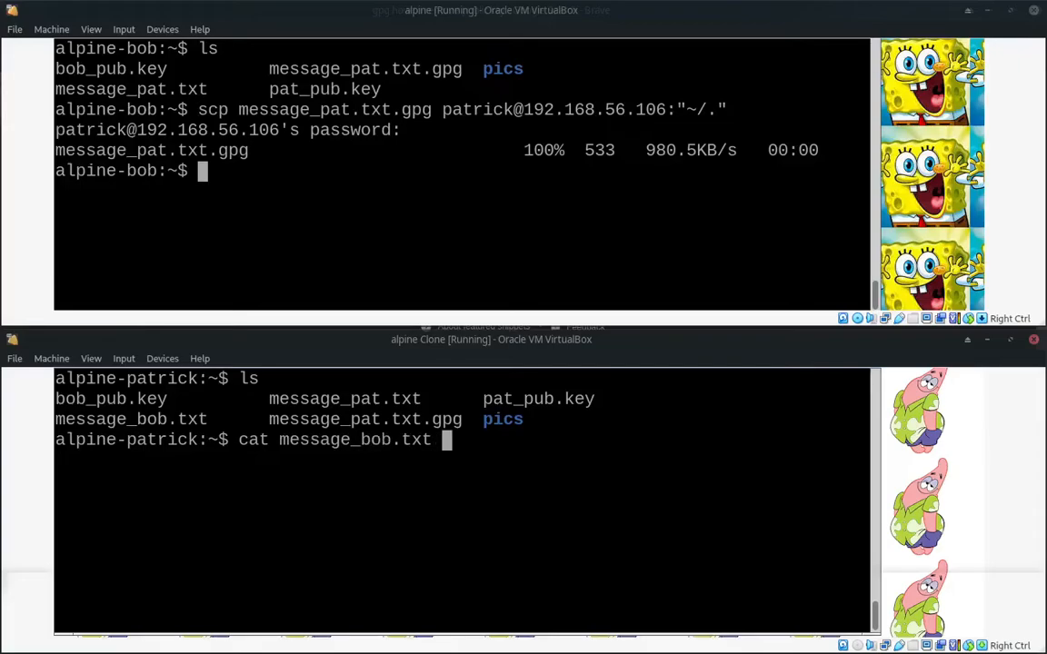
key("Return")
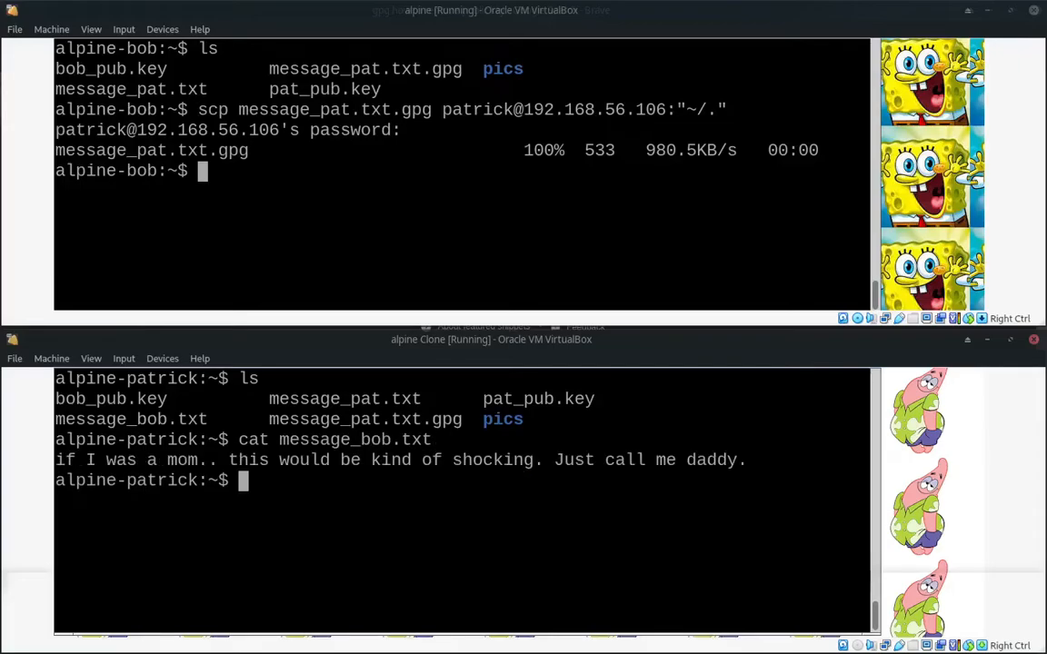
Step: Begin a gpg --encrypt command before clearing Patrick's terminal
type("gpg")
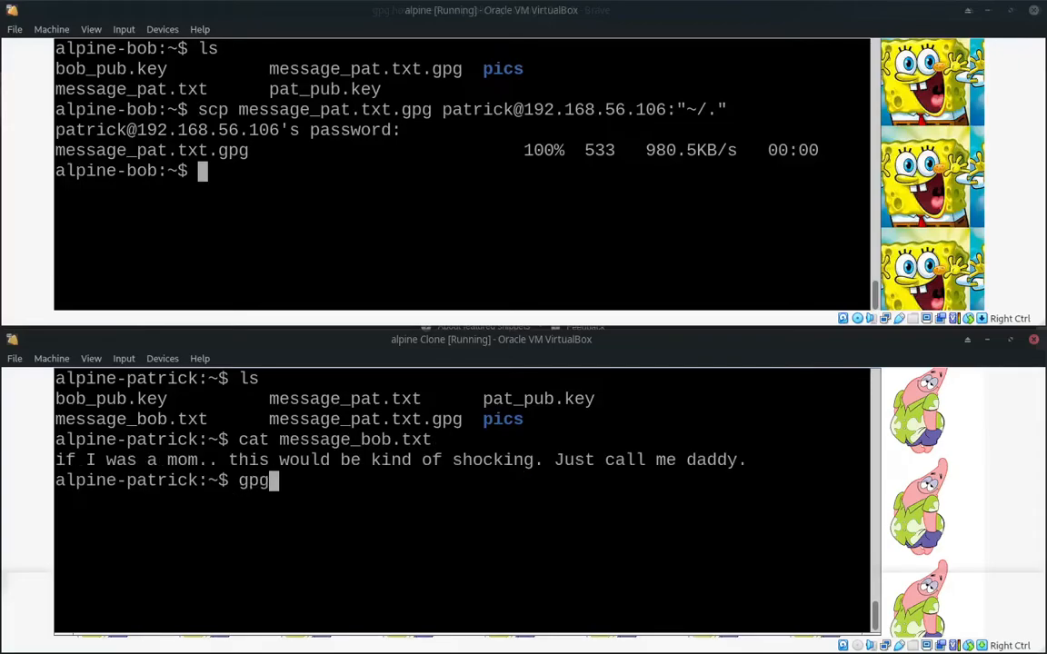
type("--enc")
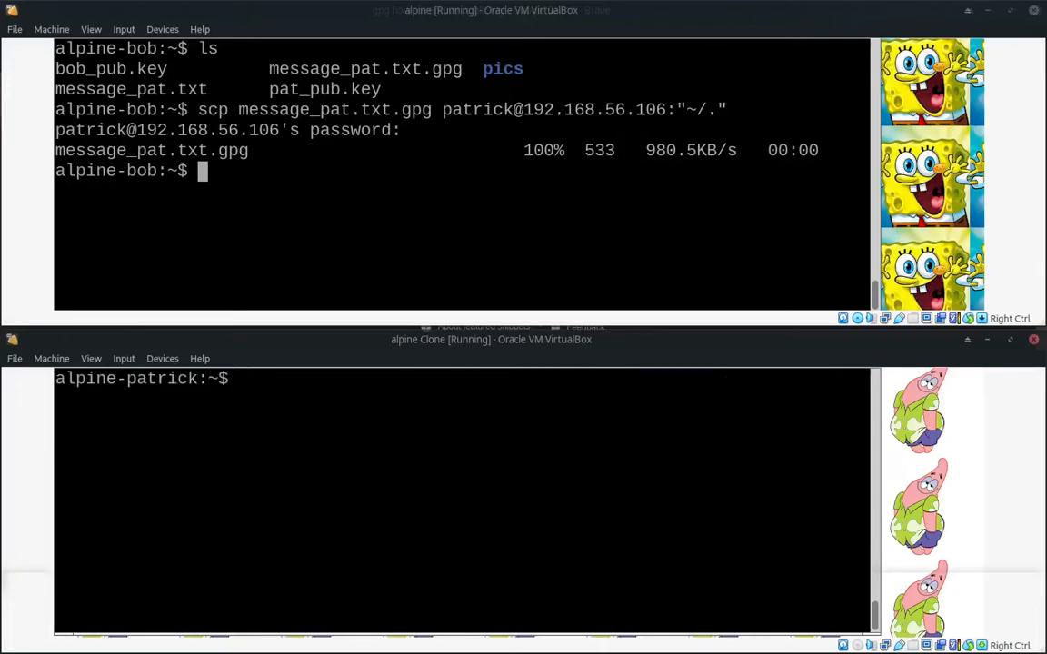
type("scp")
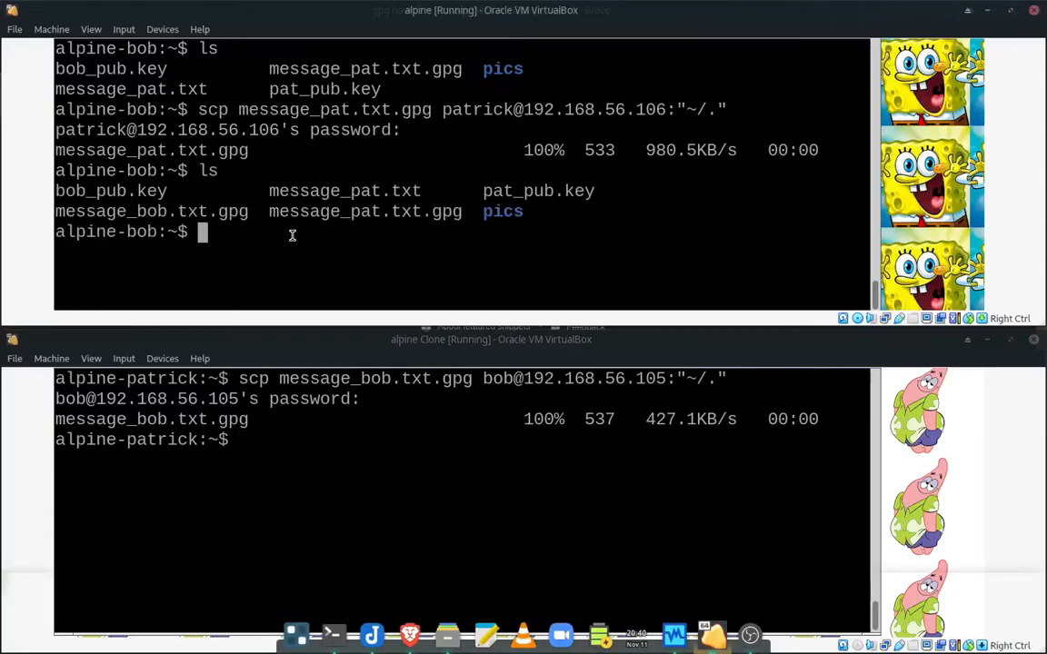
type("gpg")
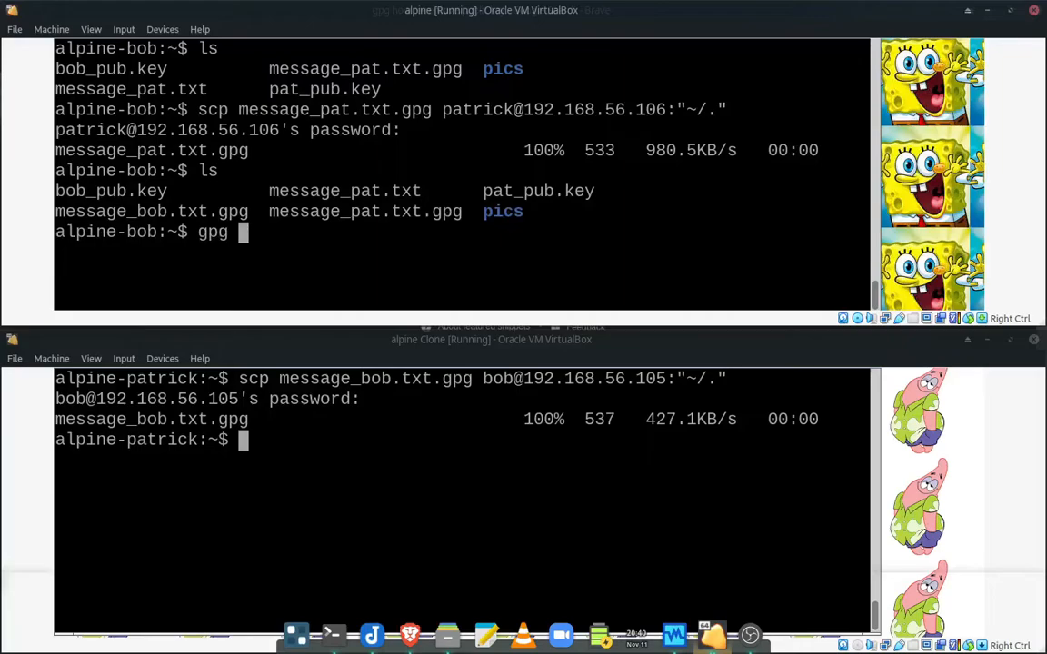
type("message_bob.txt.gpg")
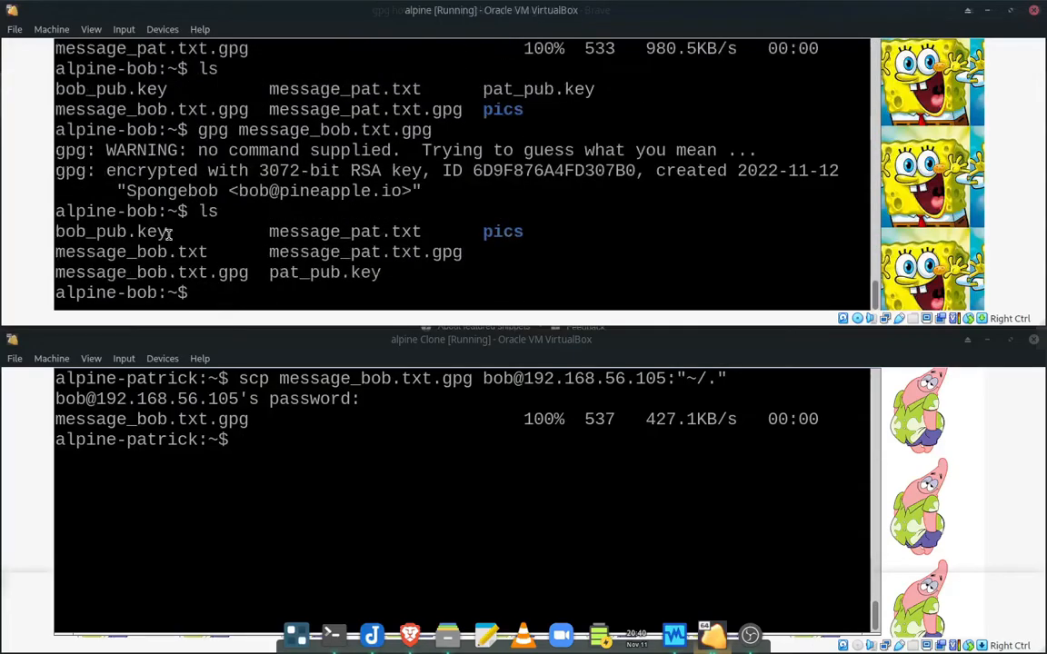
double_click(131, 251)
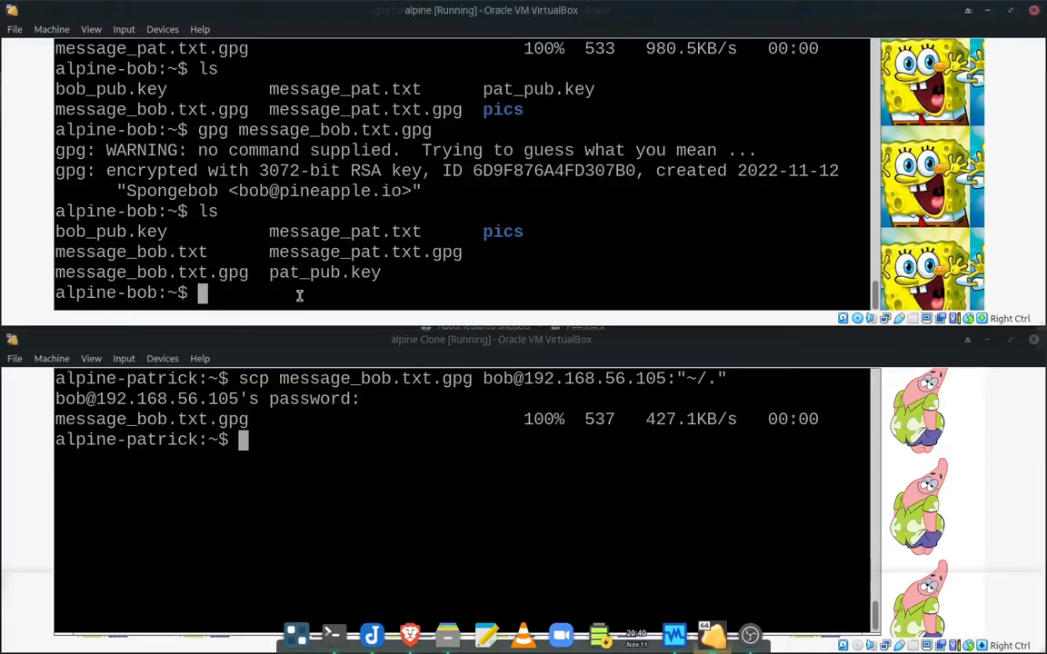
type("cat mes")
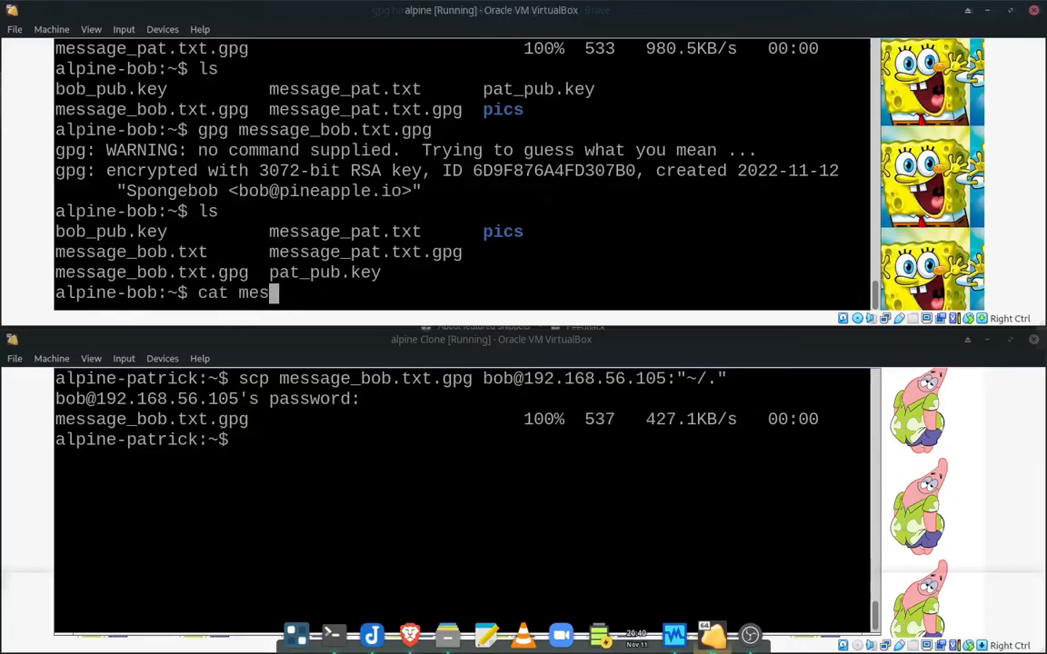